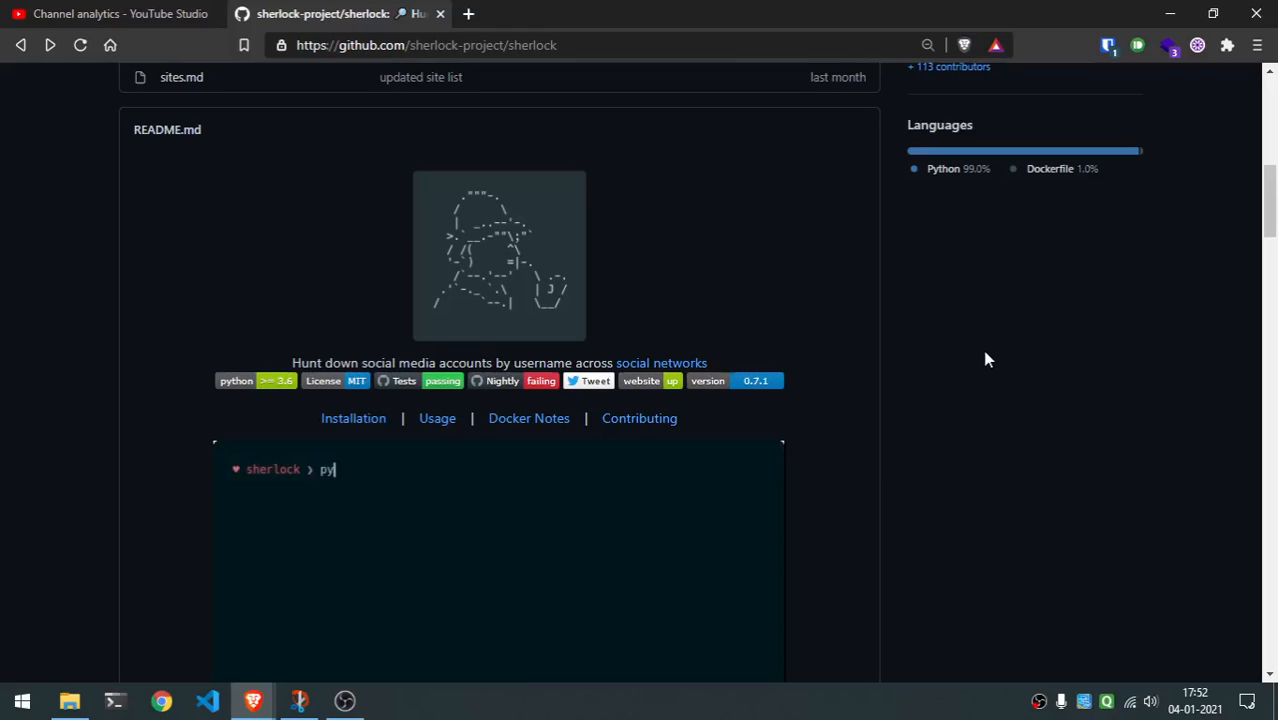
- Bring the README's Installation commands and 'python3 sherlock.py username' usage into view
type("thon3 sherlock.py")
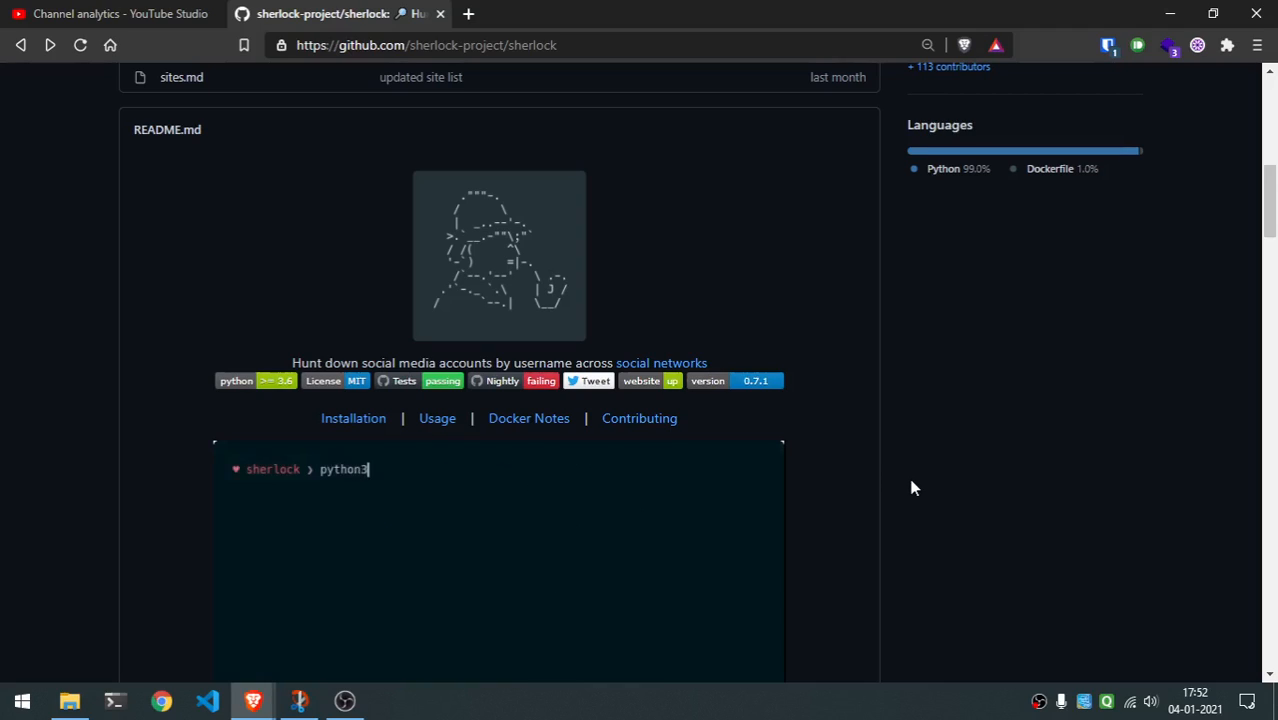
type("sherlock.py user")
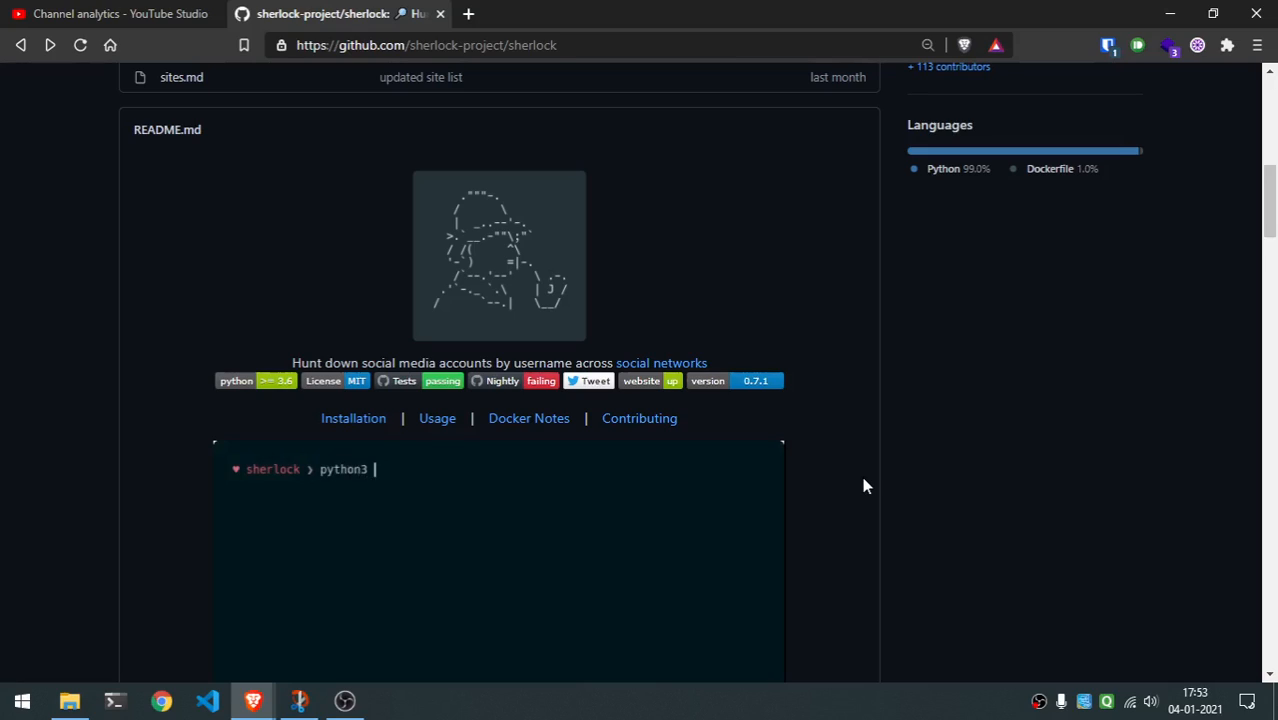
type("sherlock.py username")
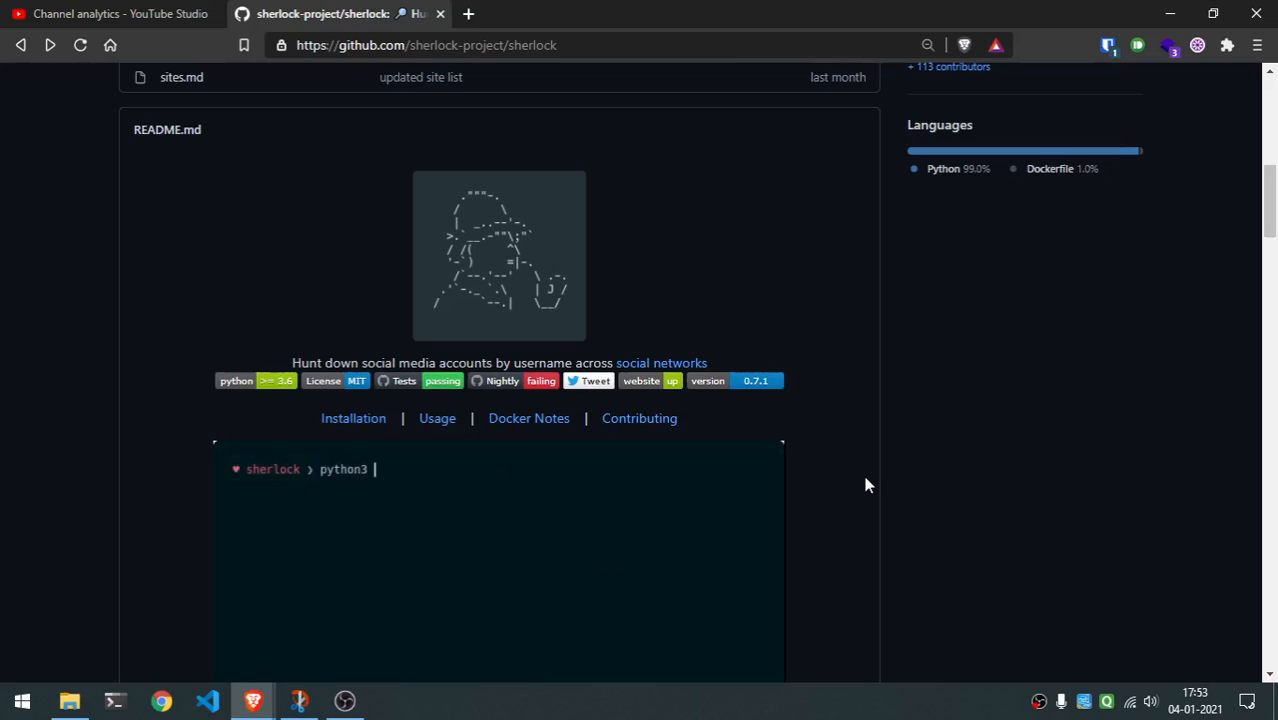
type("sherlock.py username")
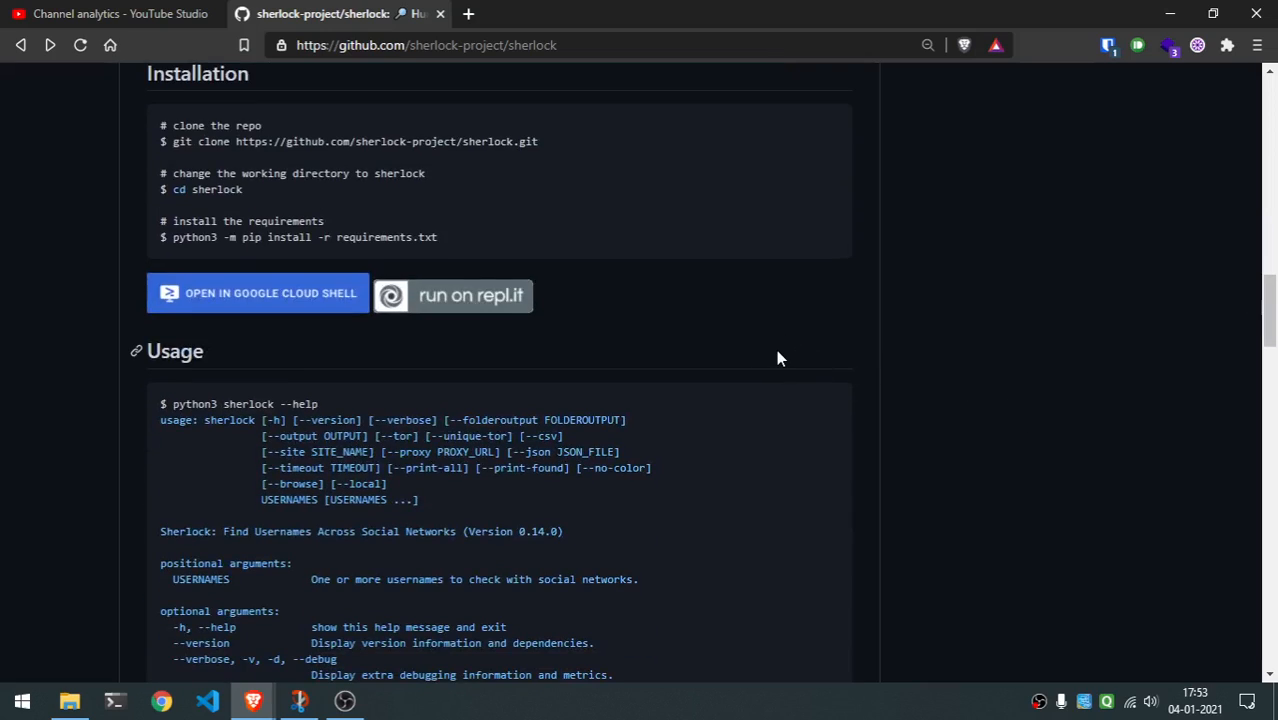
left_click(257, 293)
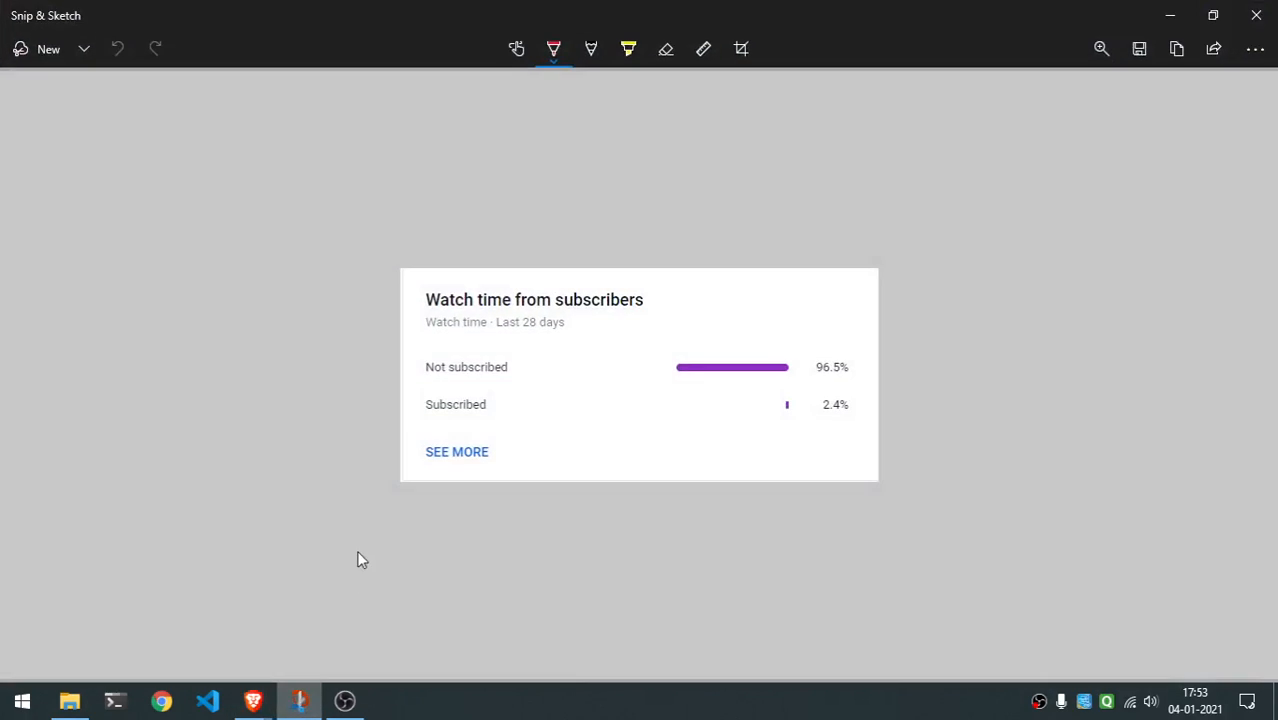
mouse_move(558, 554)
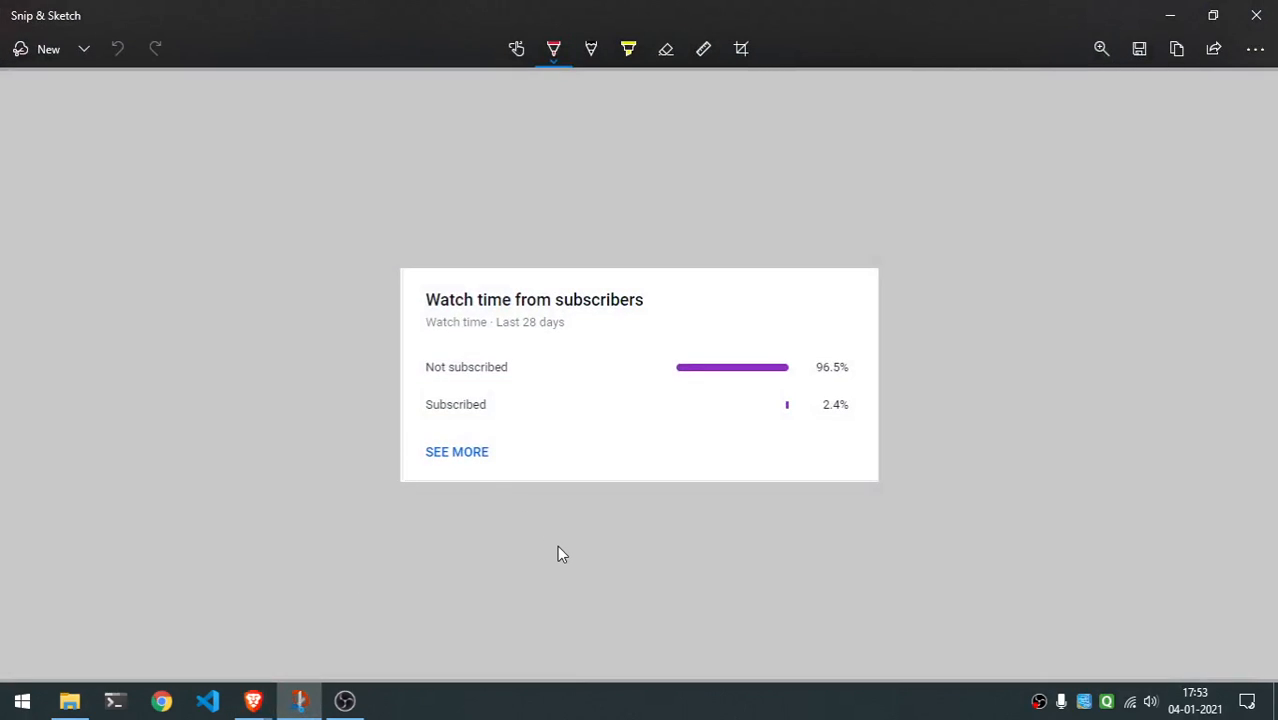
mouse_move(571, 570)
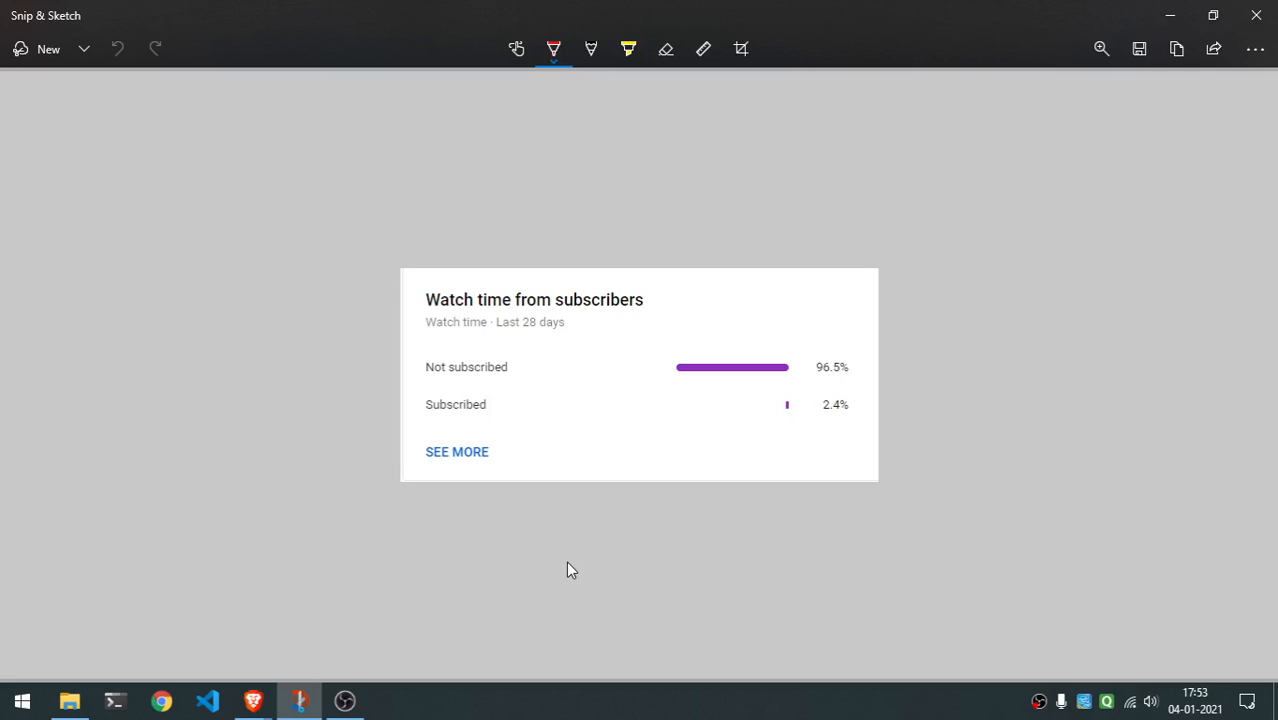
mouse_move(587, 582)
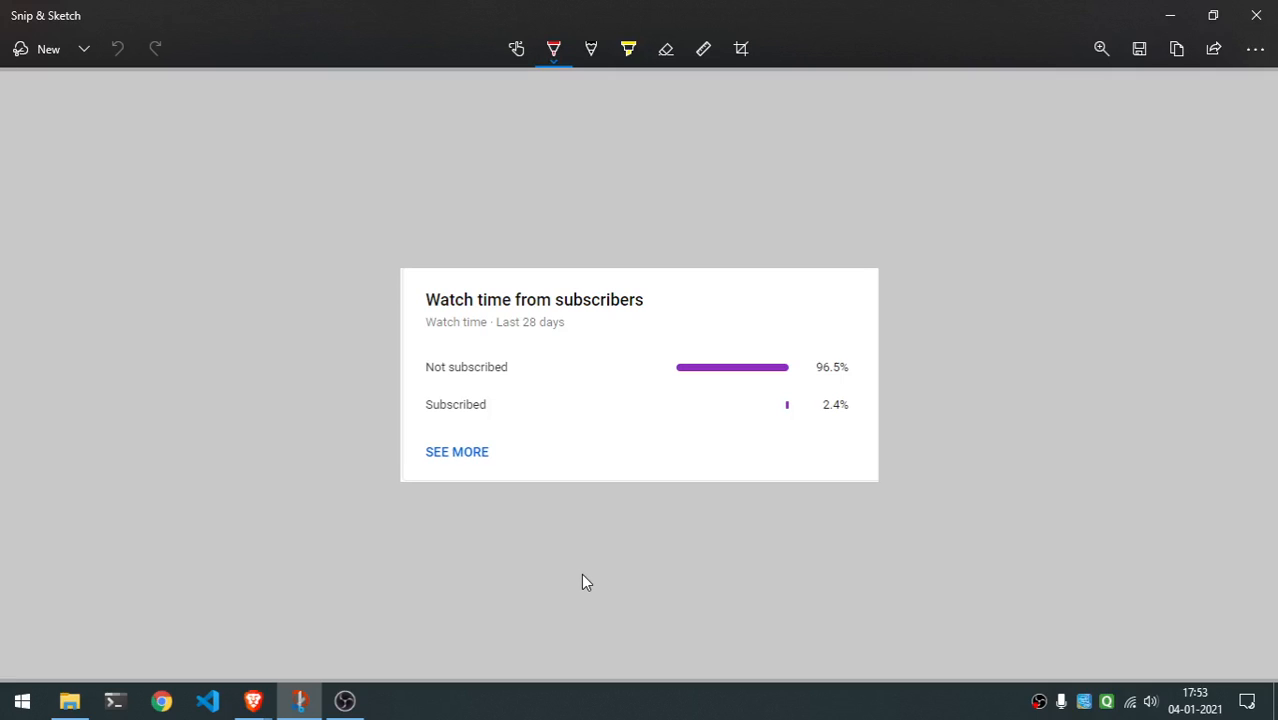
mouse_move(665, 585)
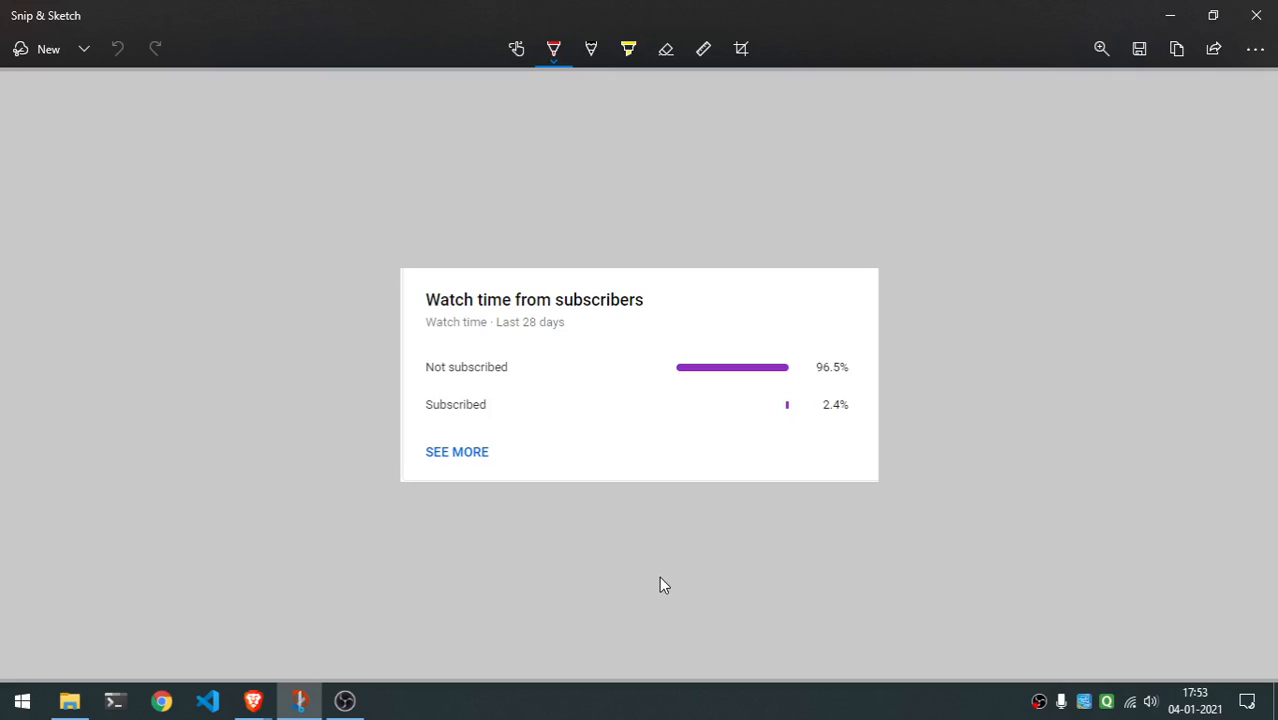
mouse_move(848, 398)
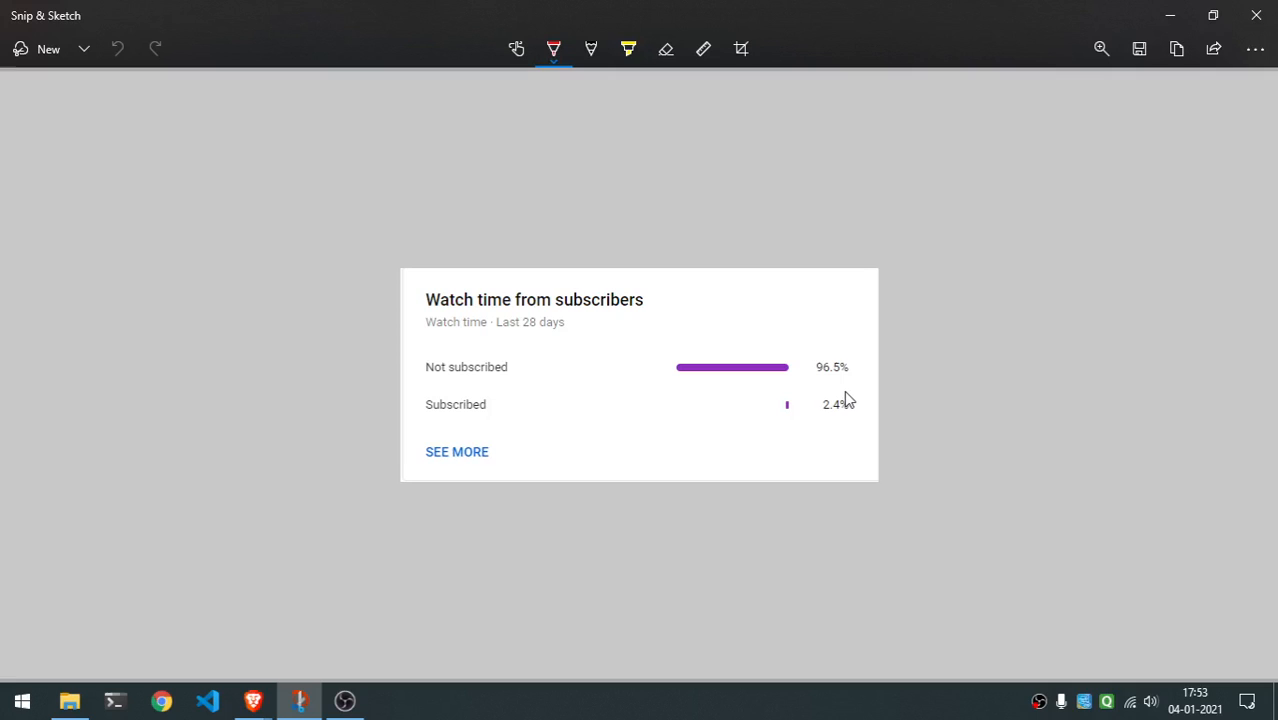
mouse_move(847, 399)
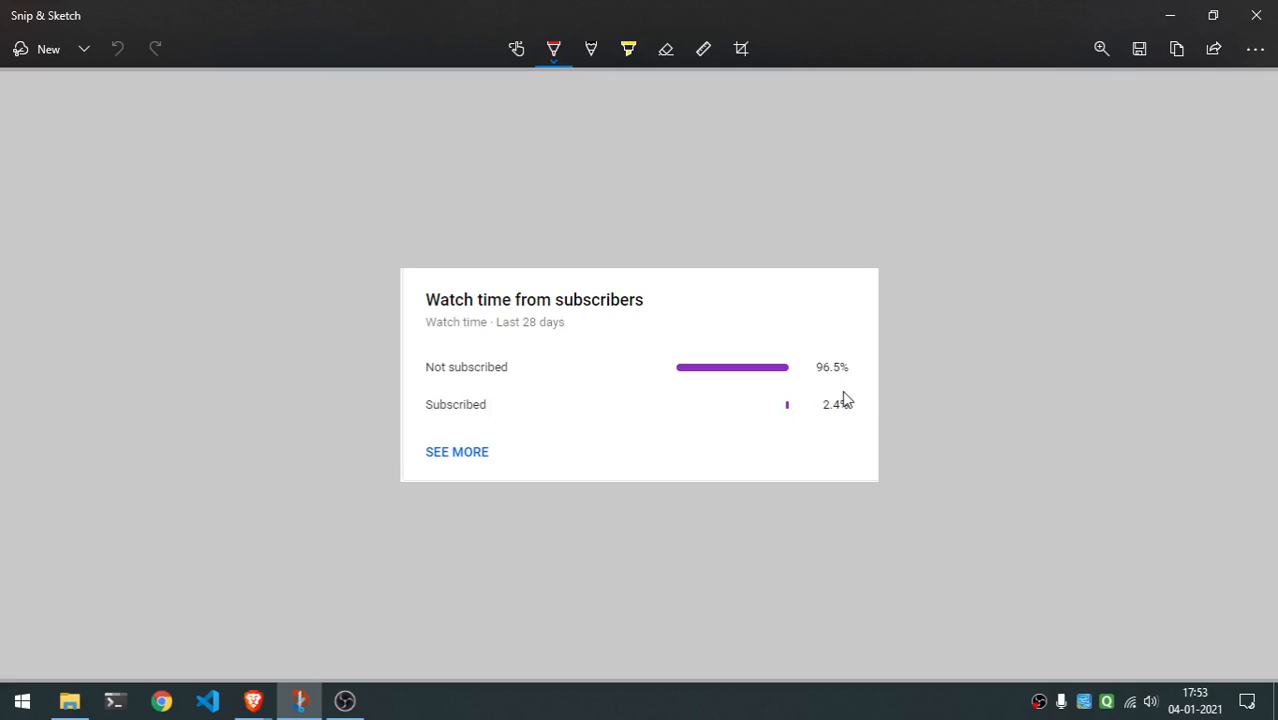
mouse_move(833, 367)
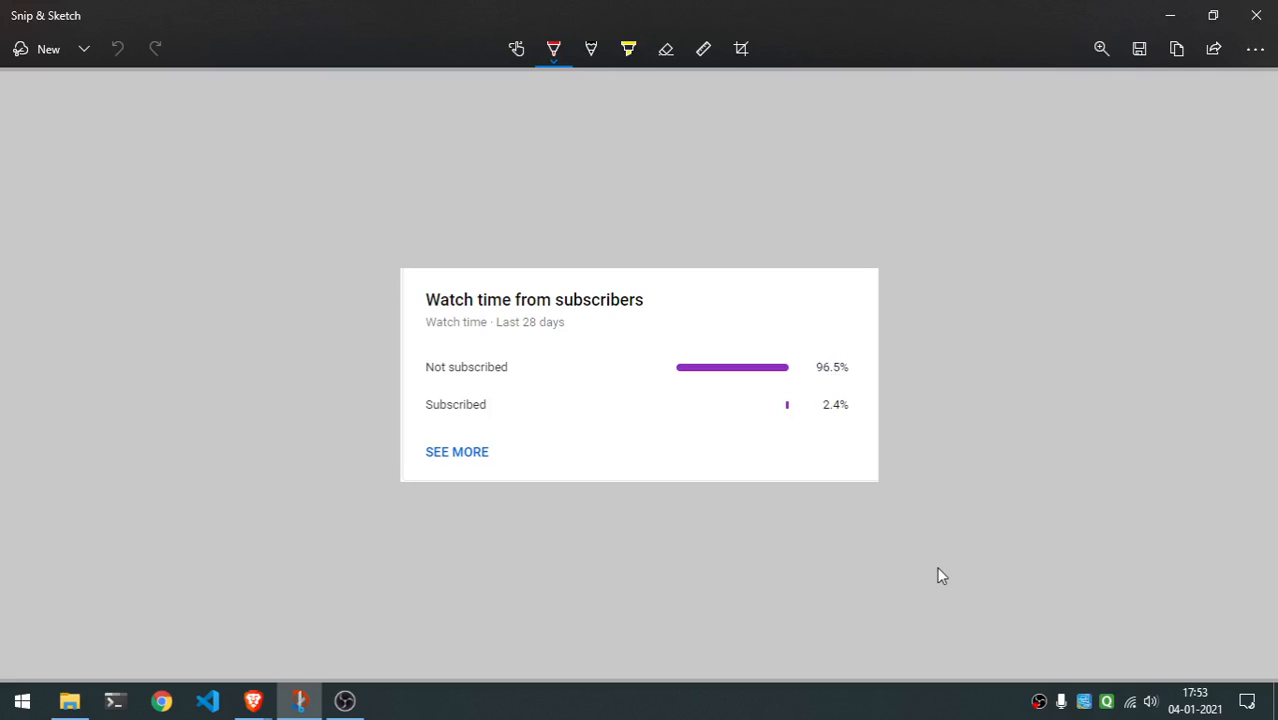
mouse_move(919, 576)
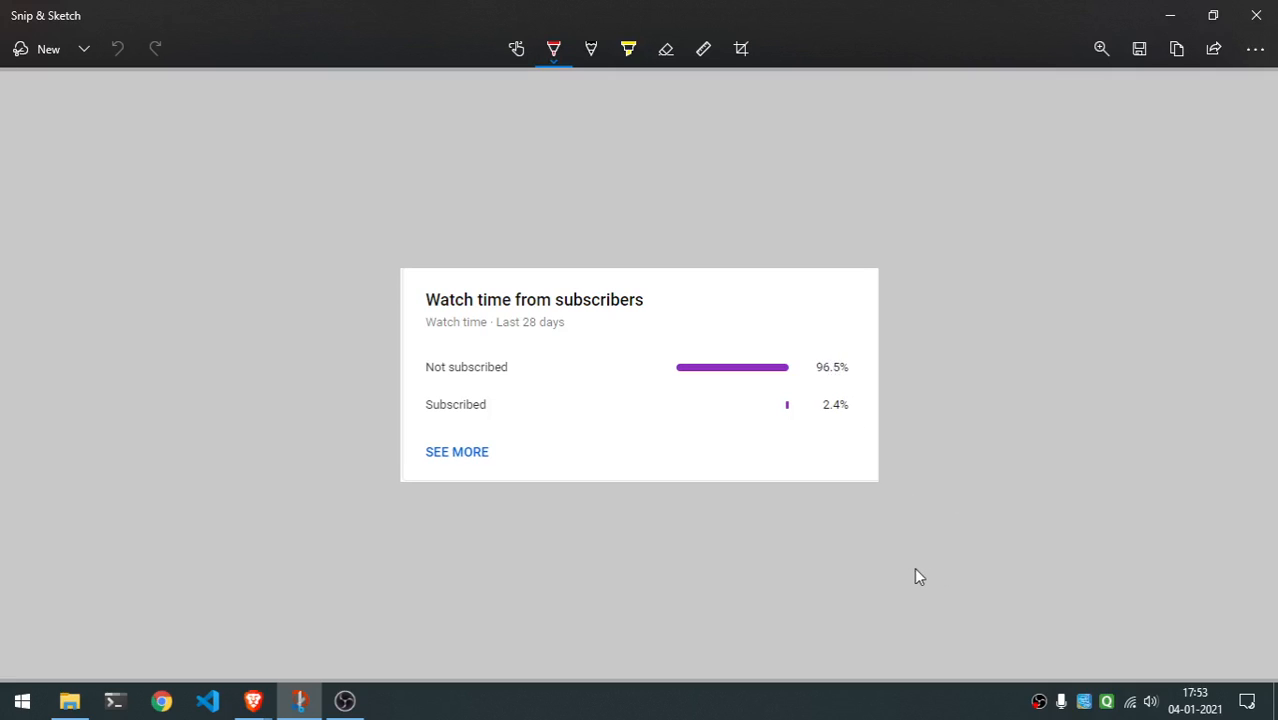
mouse_move(840, 561)
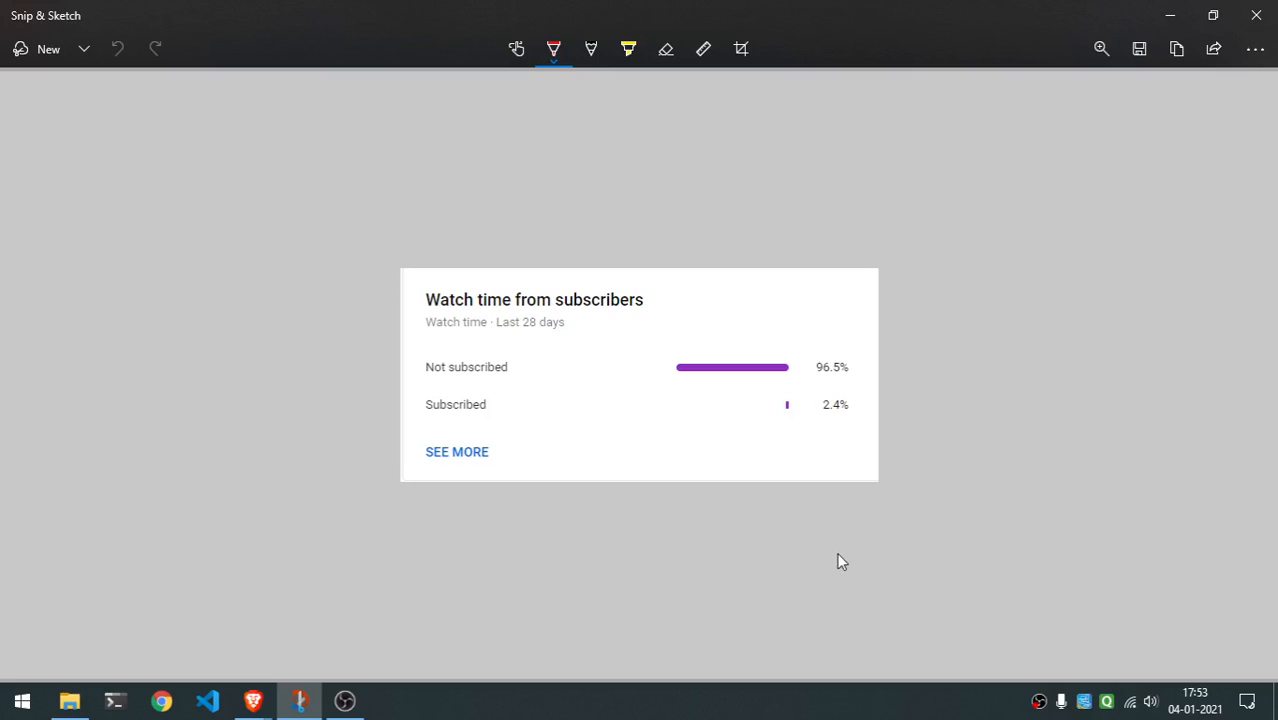
mouse_move(440, 494)
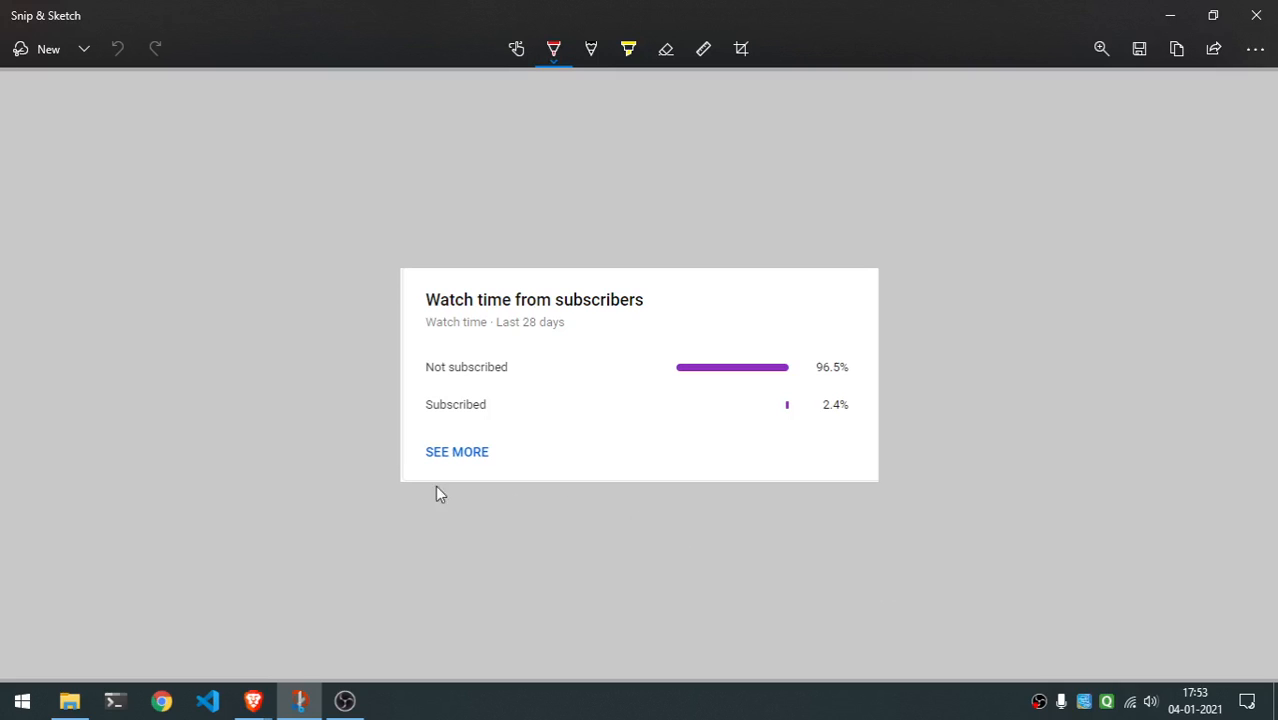
- Return to the sherlock repository and show its Code dropdown with the HTTPS clone URL
left_click(252, 700)
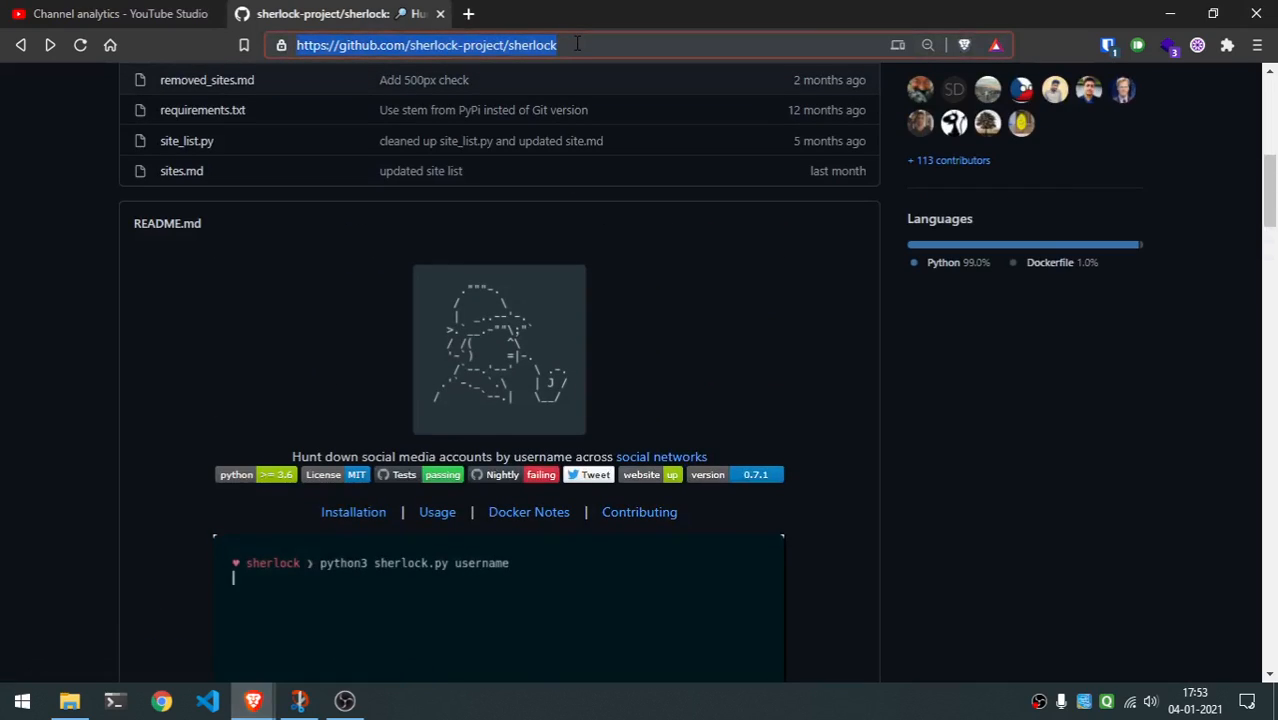
scroll("down", 3)
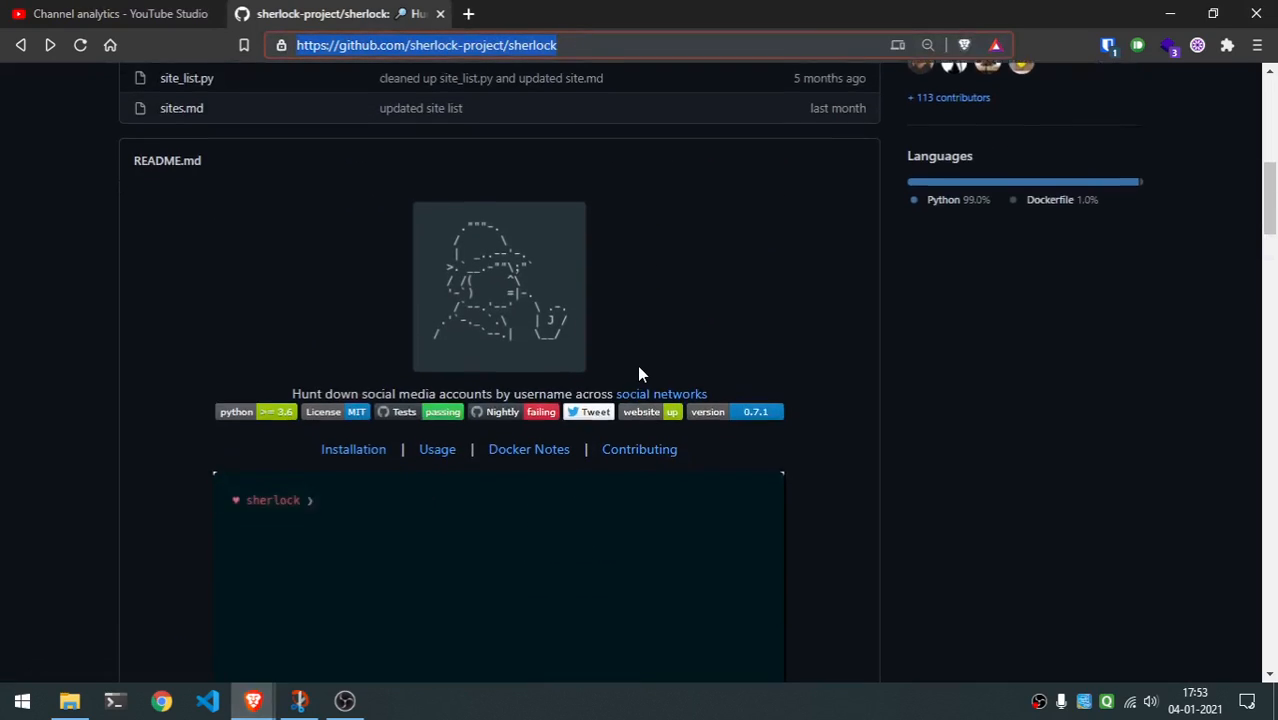
scroll("down", 3)
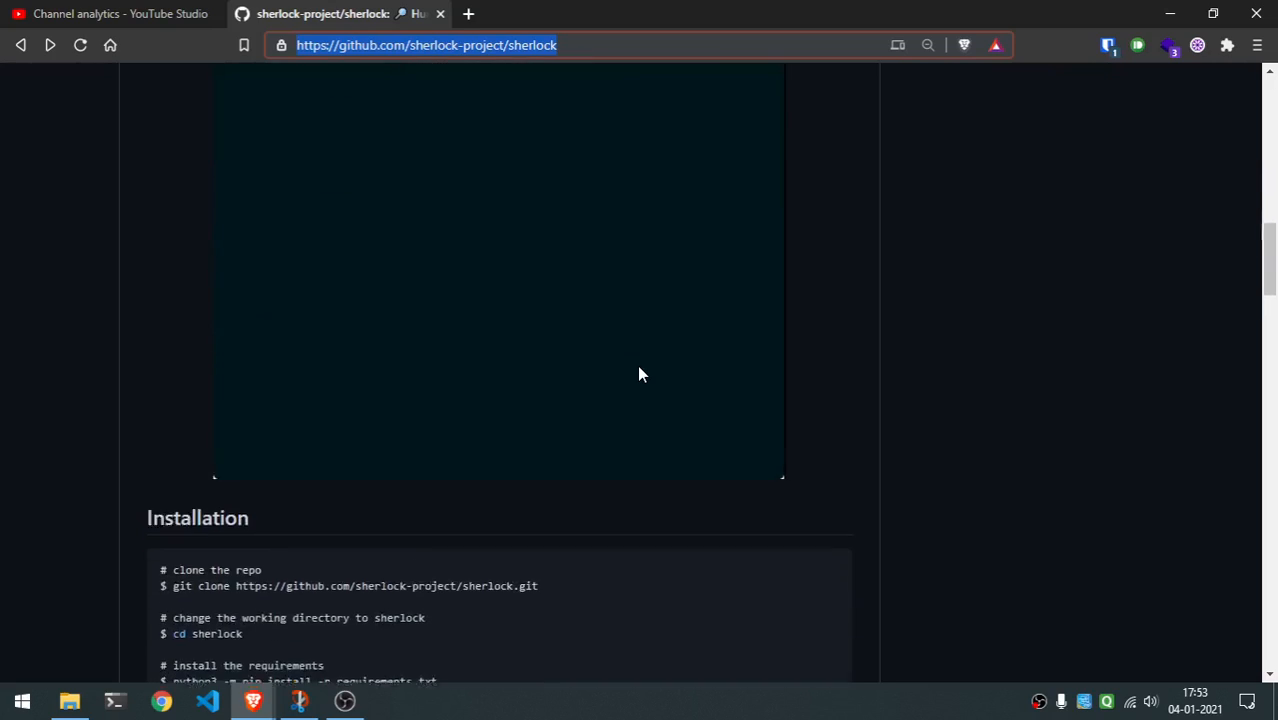
scroll("down", 3)
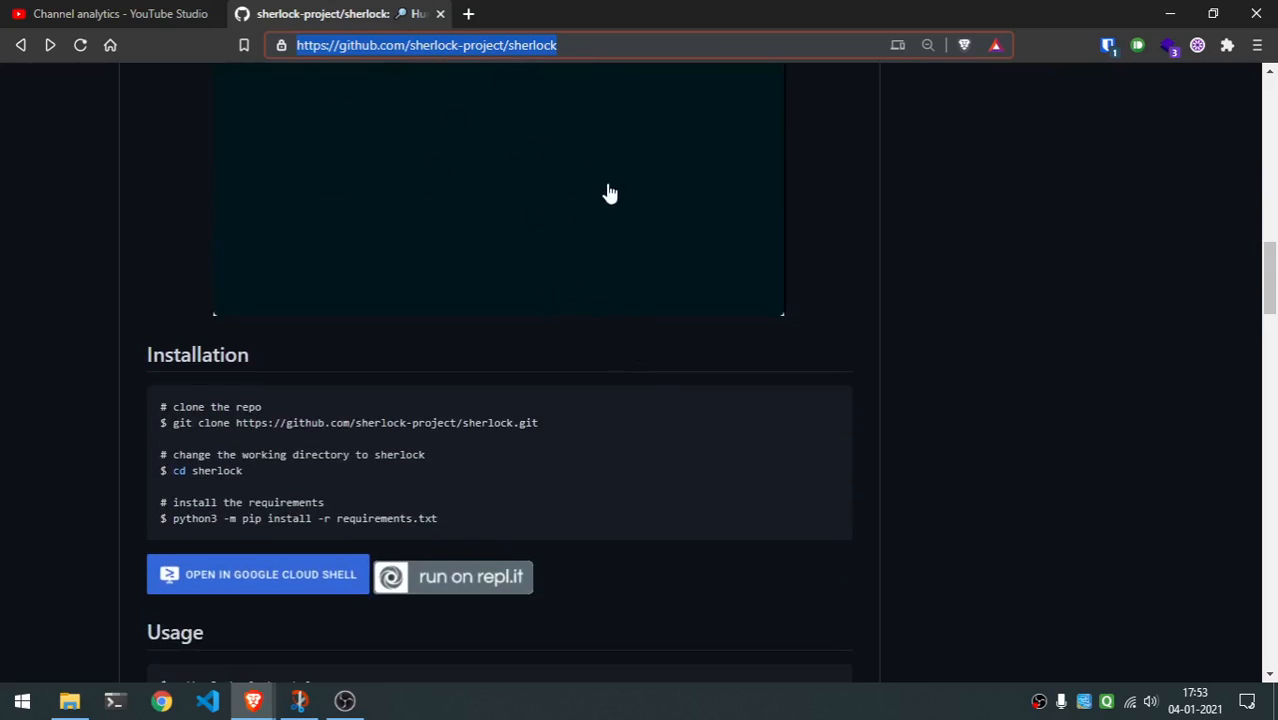
scroll("down", 3)
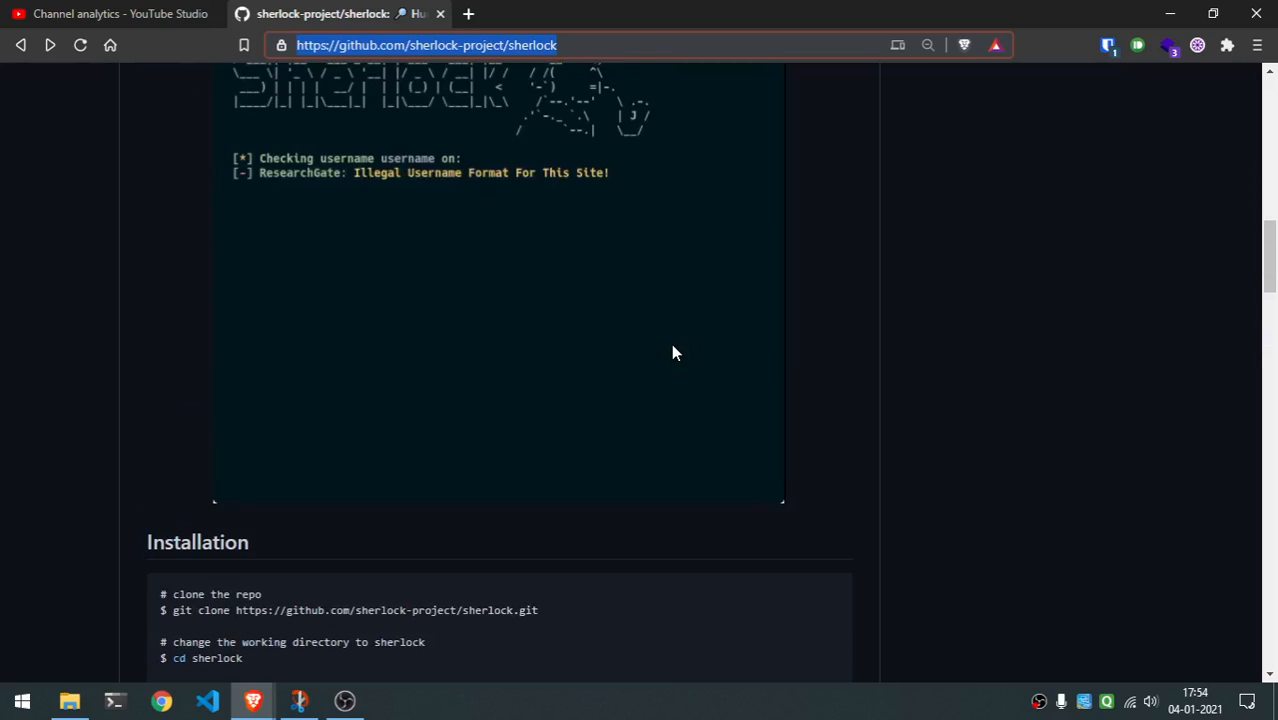
left_click(836, 250)
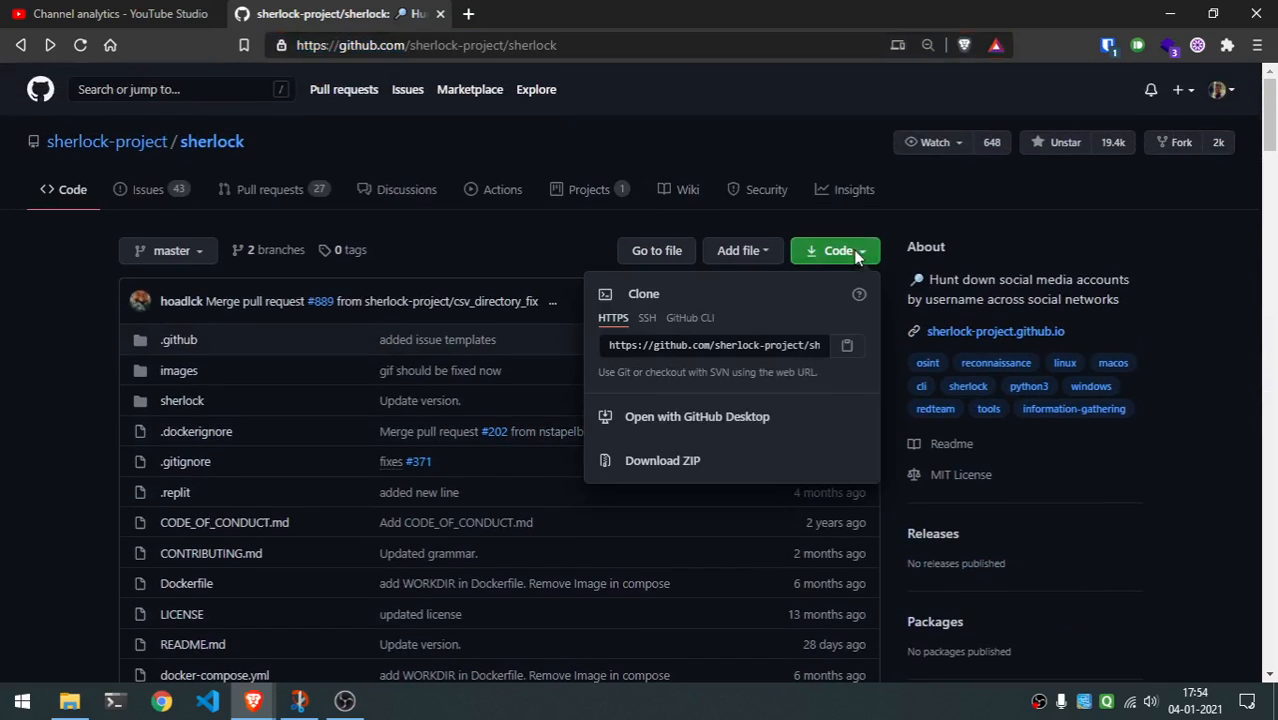
mouse_move(685, 460)
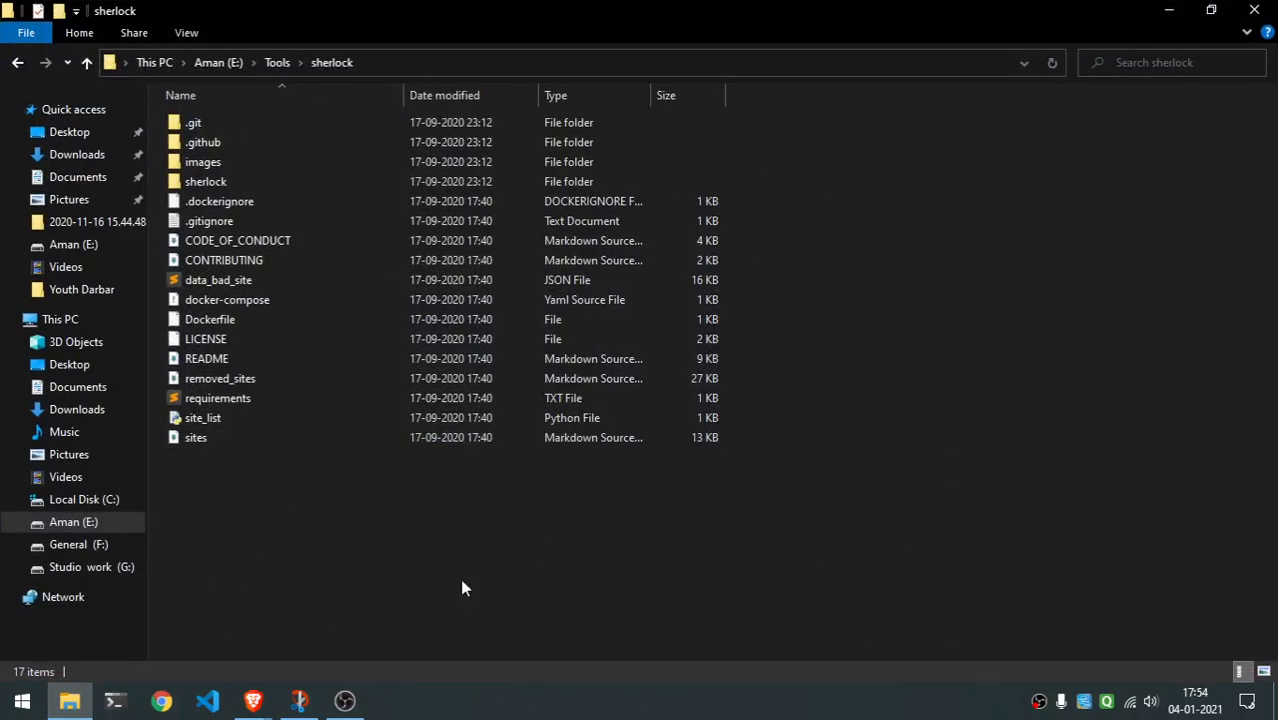
mouse_move(333, 581)
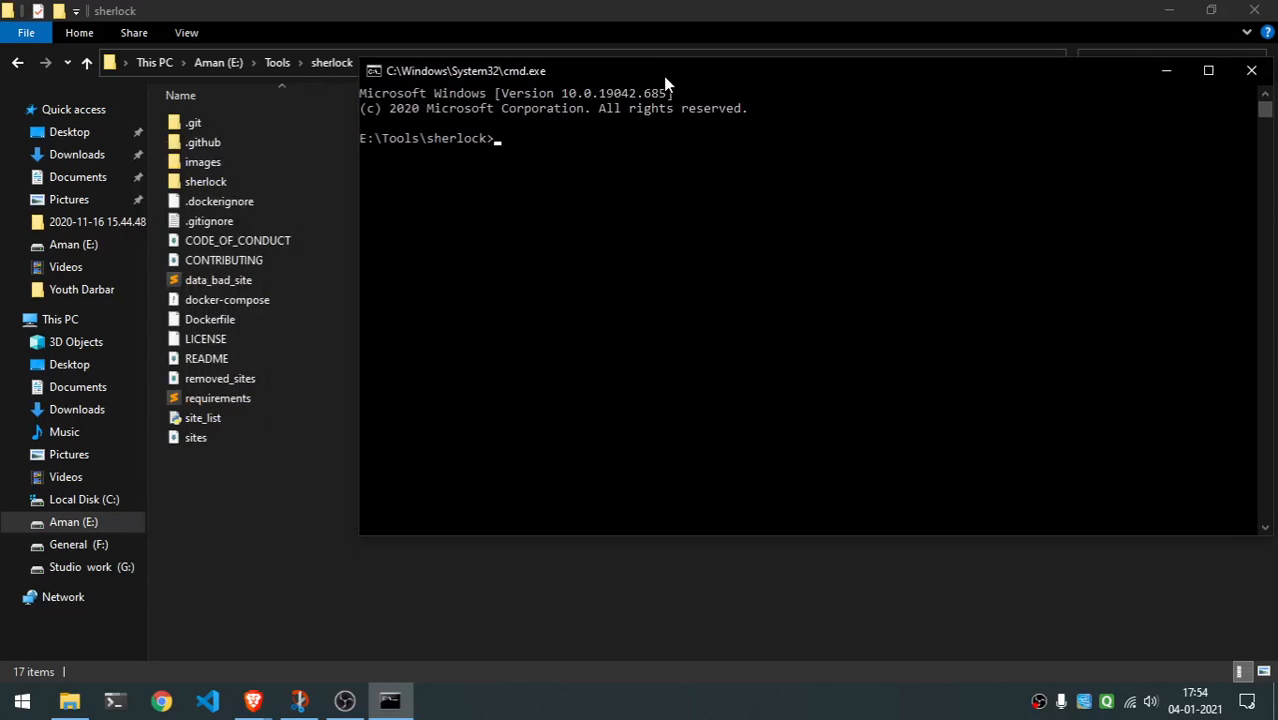
mouse_move(642, 143)
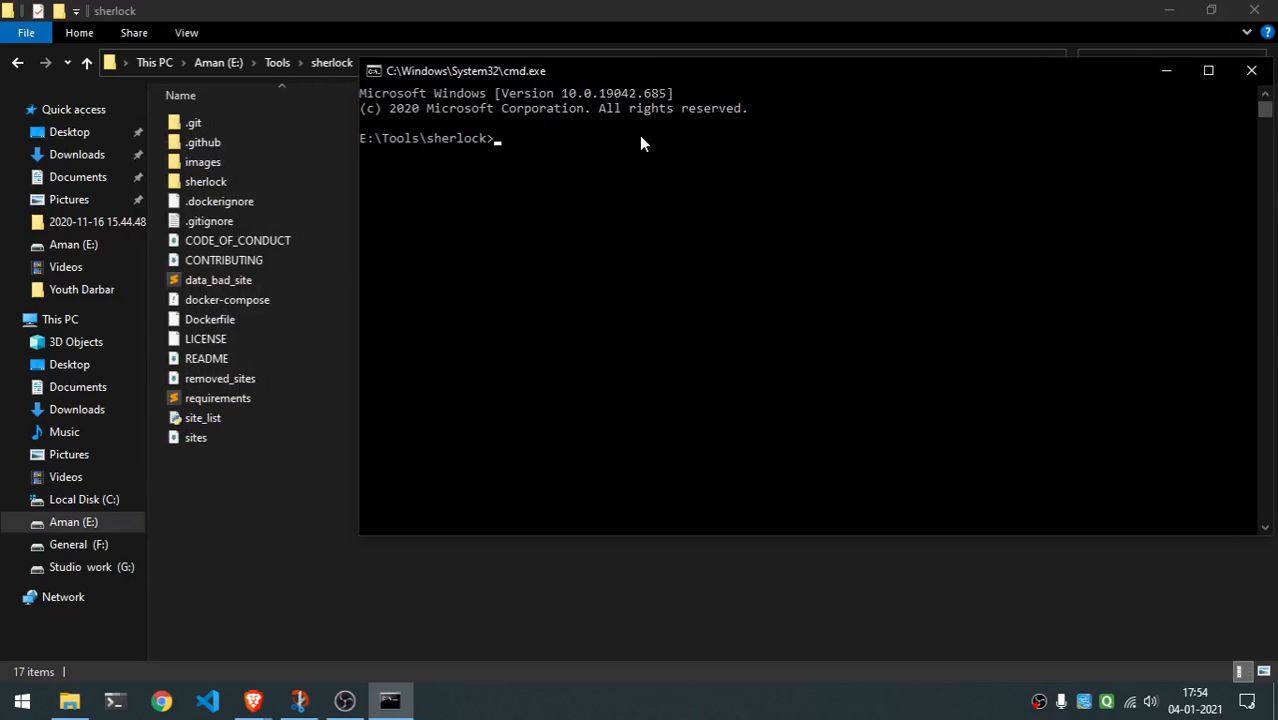
- Run 'pip install -r requirements.txt' in the E:\Tools\sherlock prompt
type("pip3")
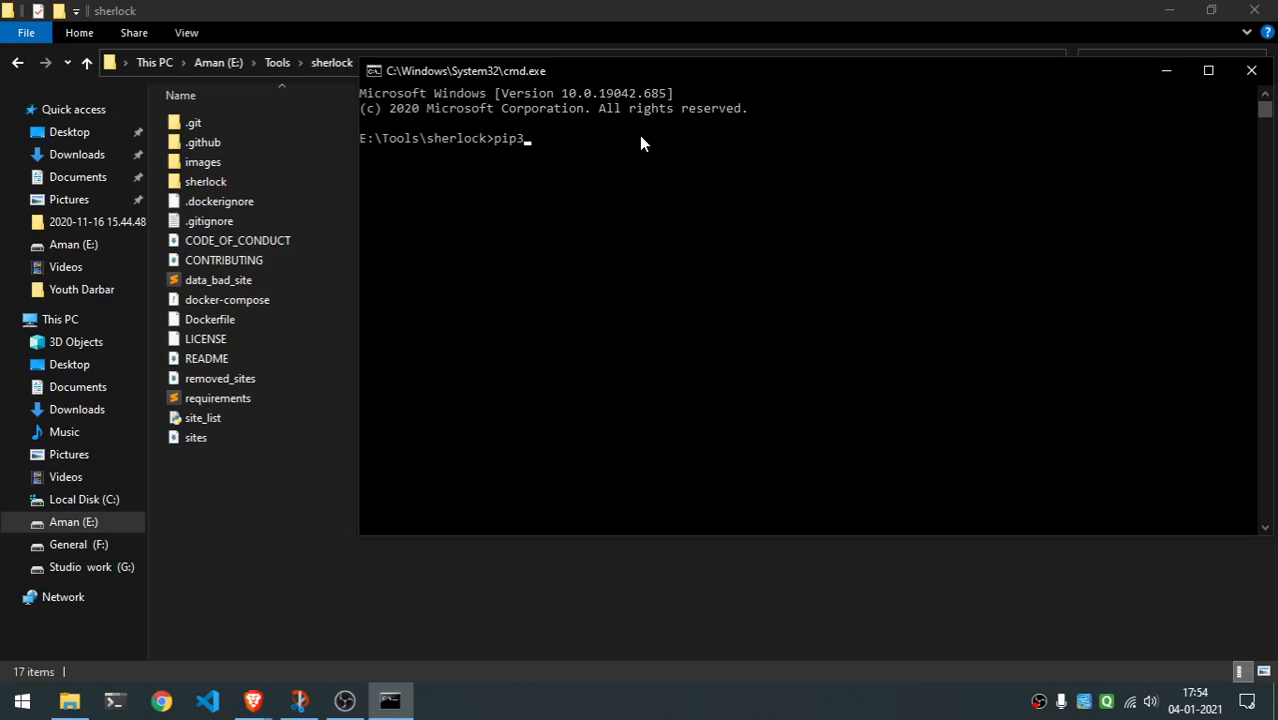
key("Backspace")
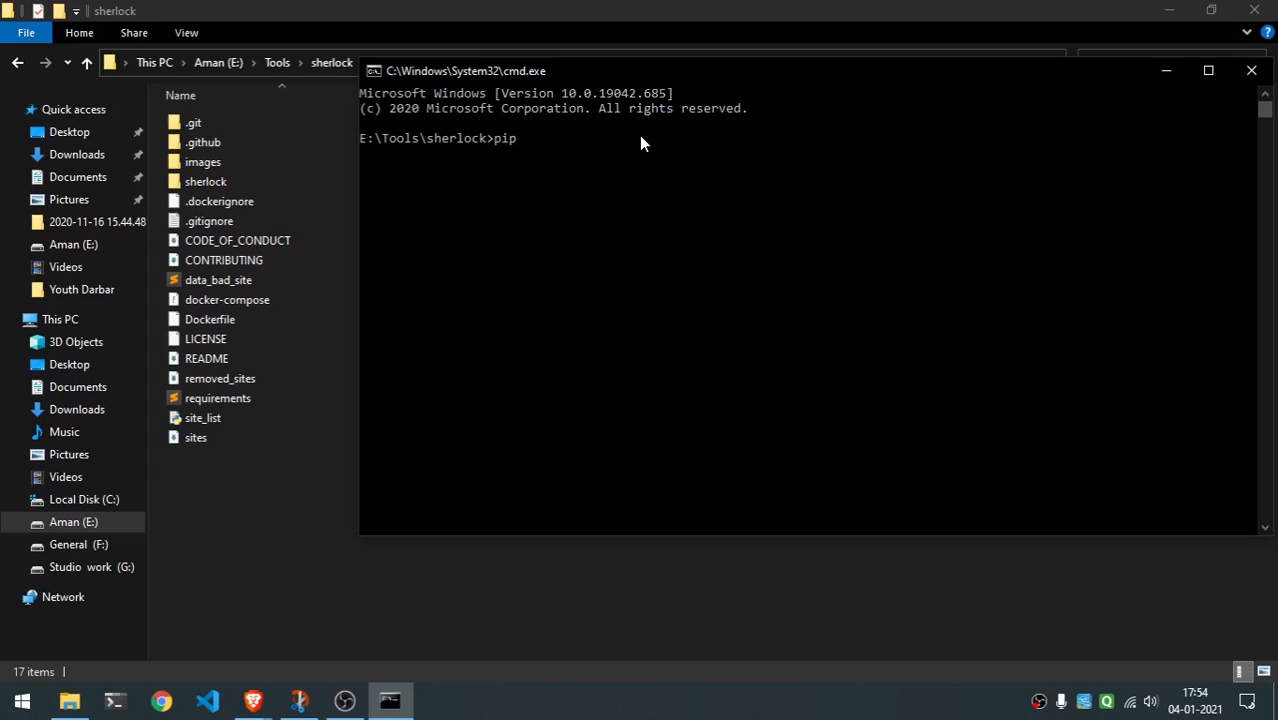
type("ins")
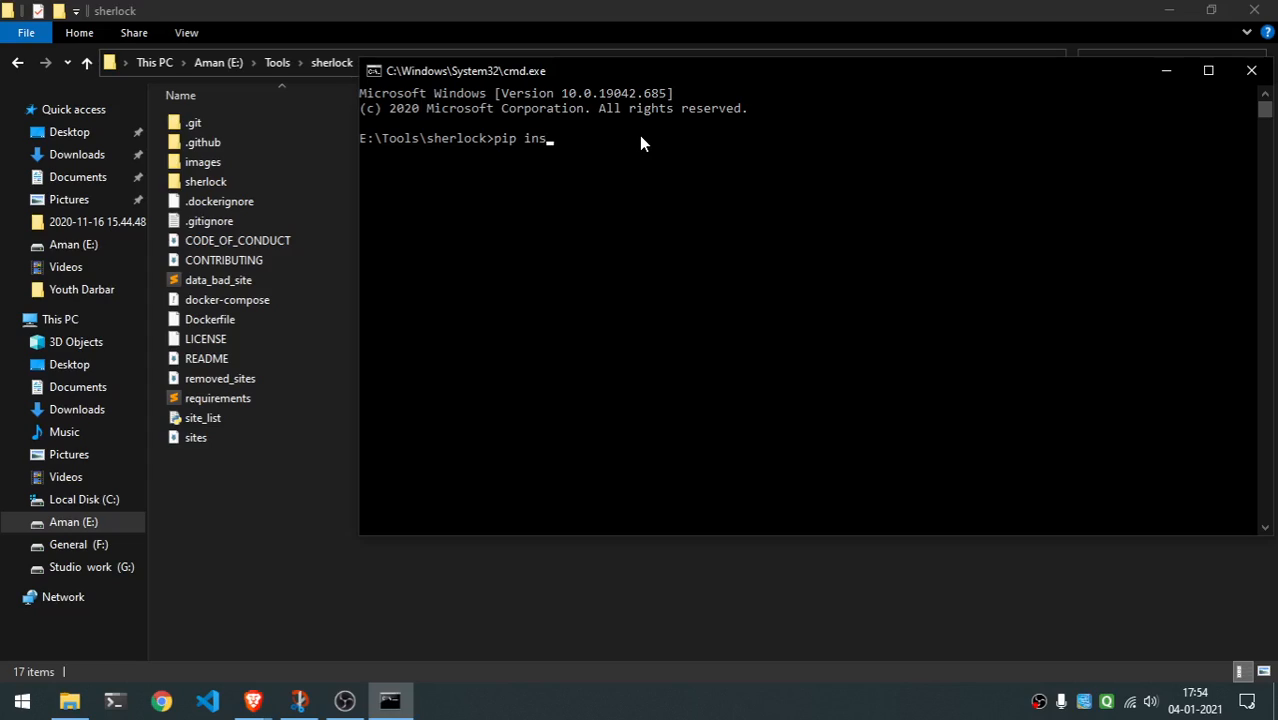
type("tall")
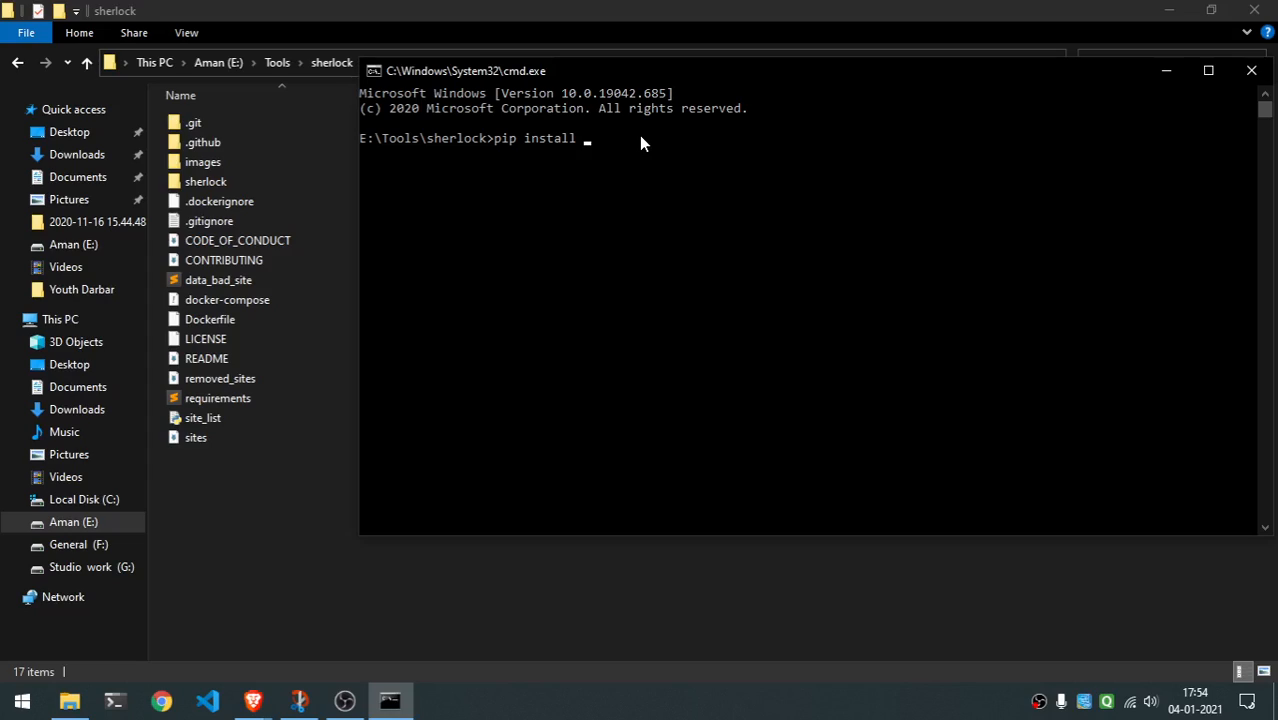
type("-r requirements.txt")
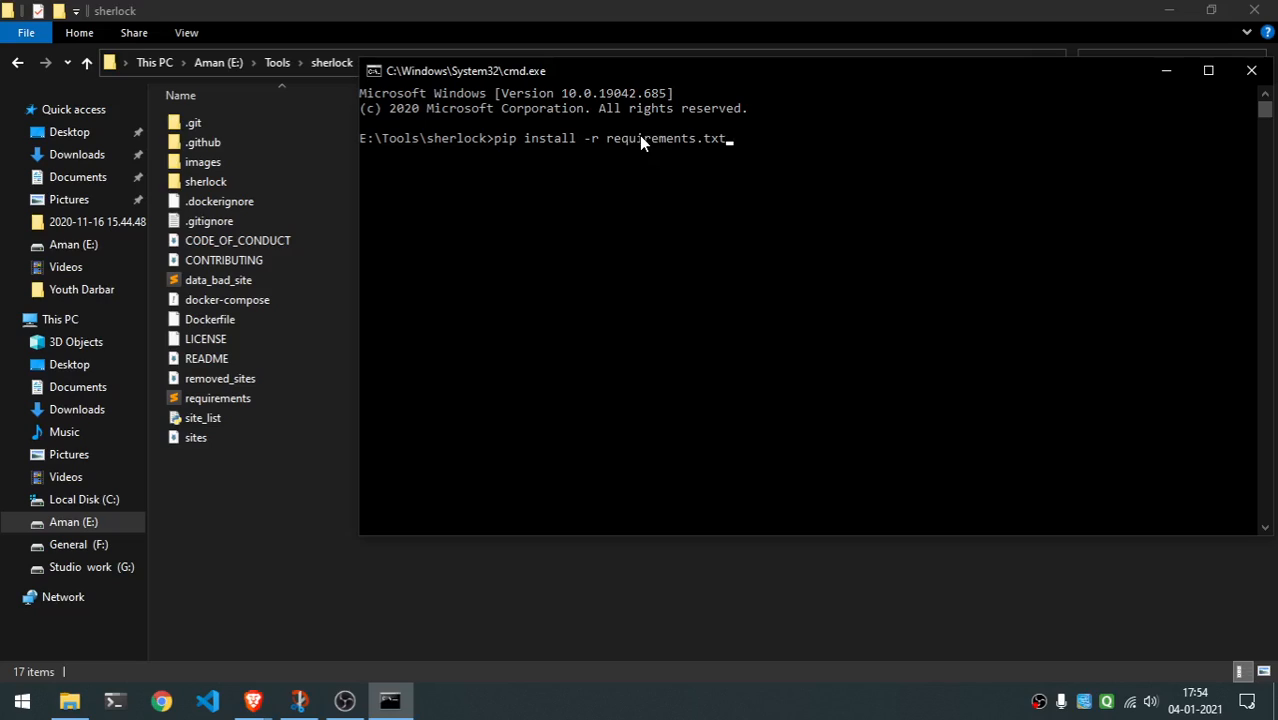
key("enter")
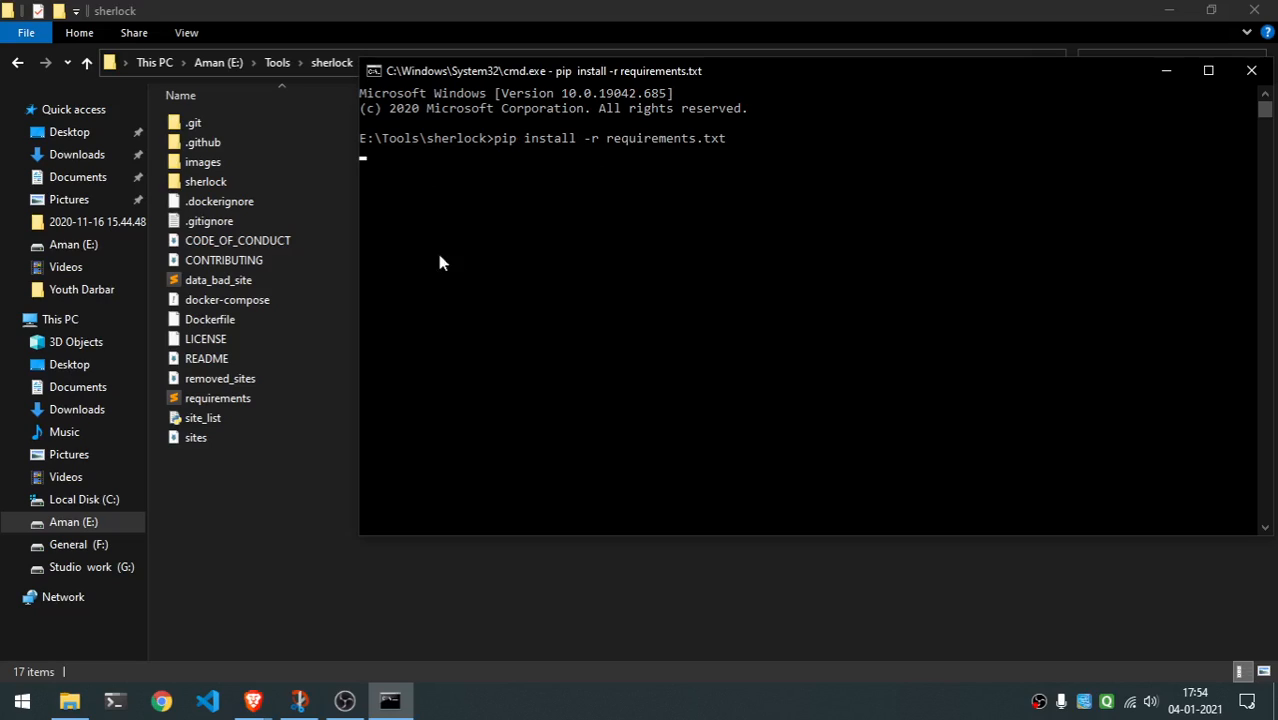
mouse_move(455, 265)
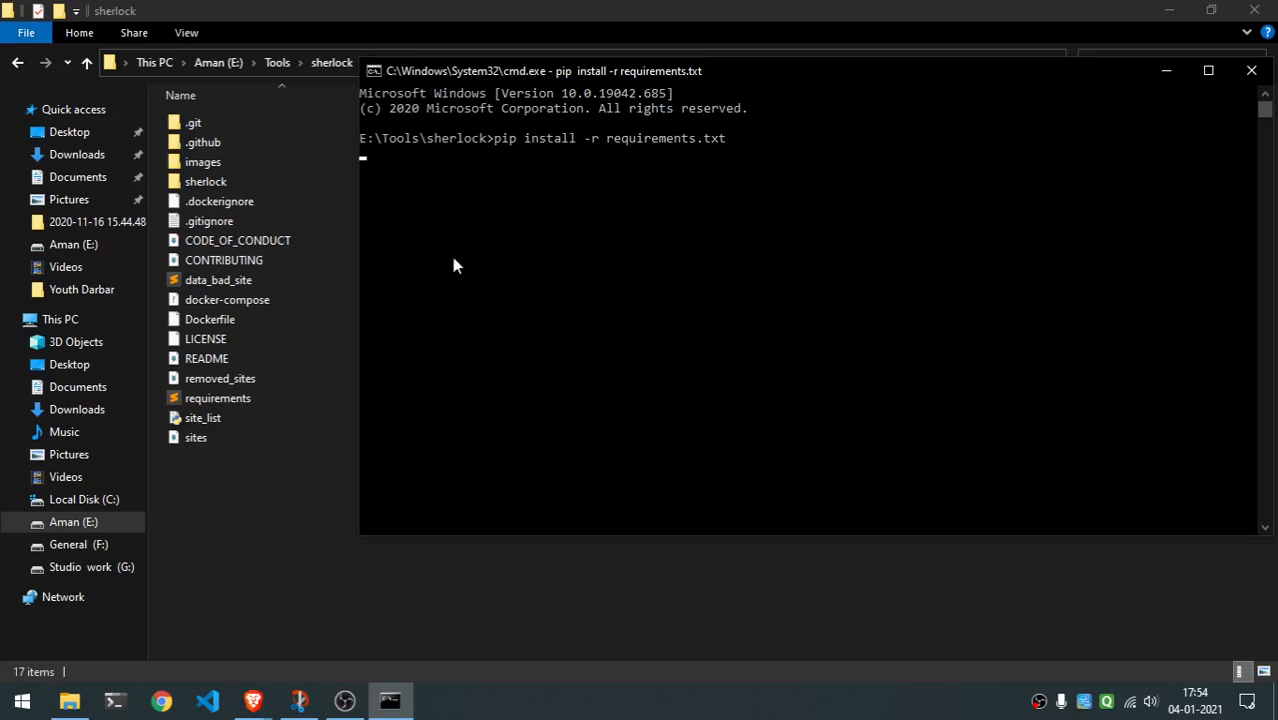
- Interrupt the install with Ctrl+C and clear the half-typed 'python sherlock' command
key("ctrl+c")
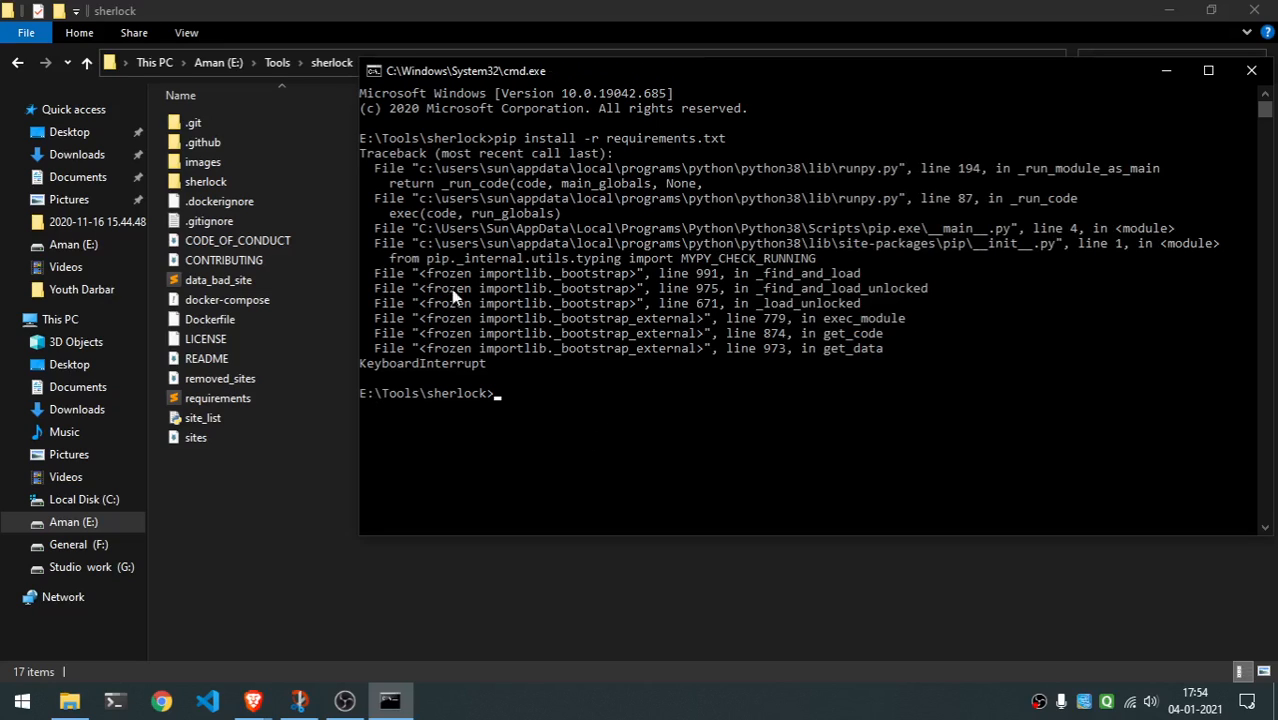
left_click(203, 417)
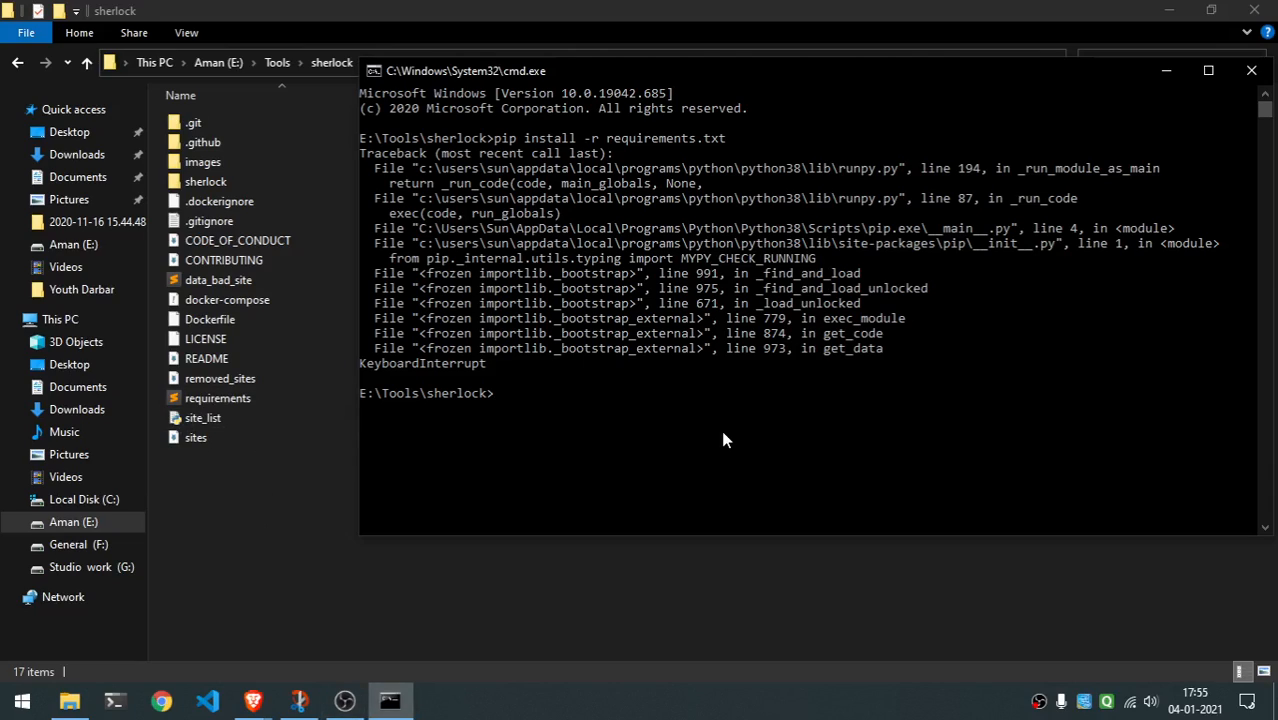
mouse_move(535, 280)
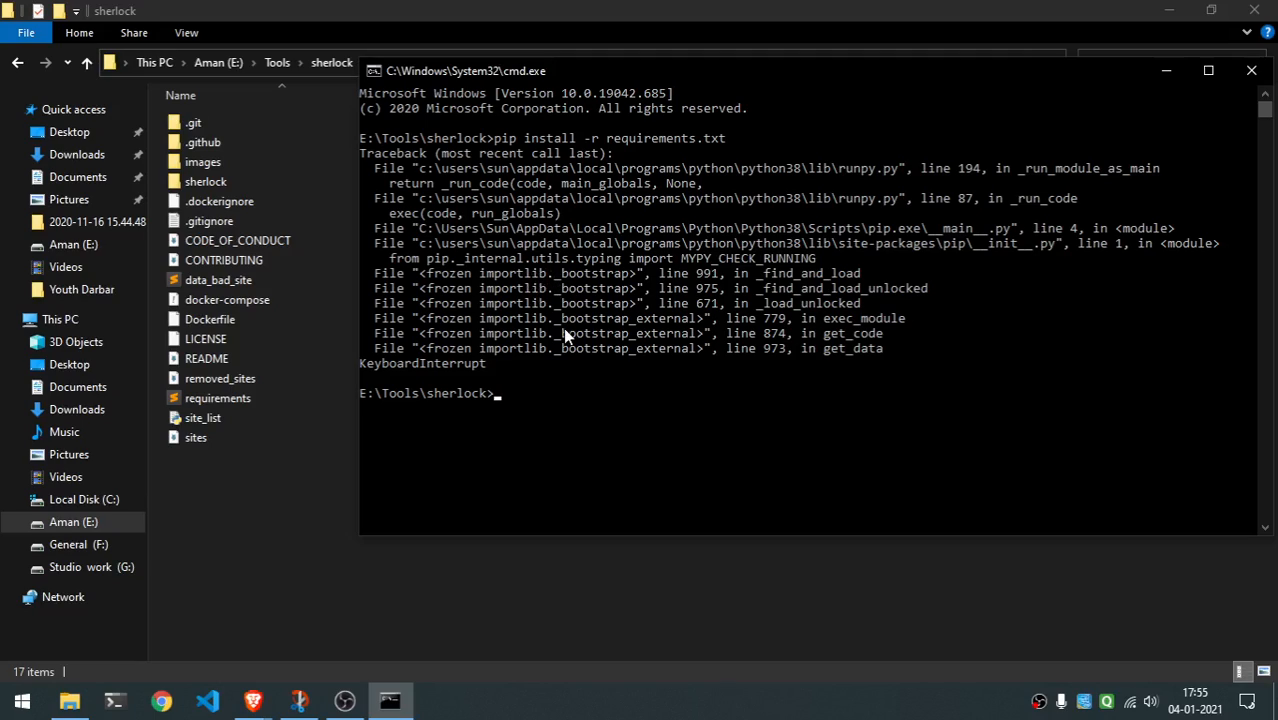
type("python sherlock")
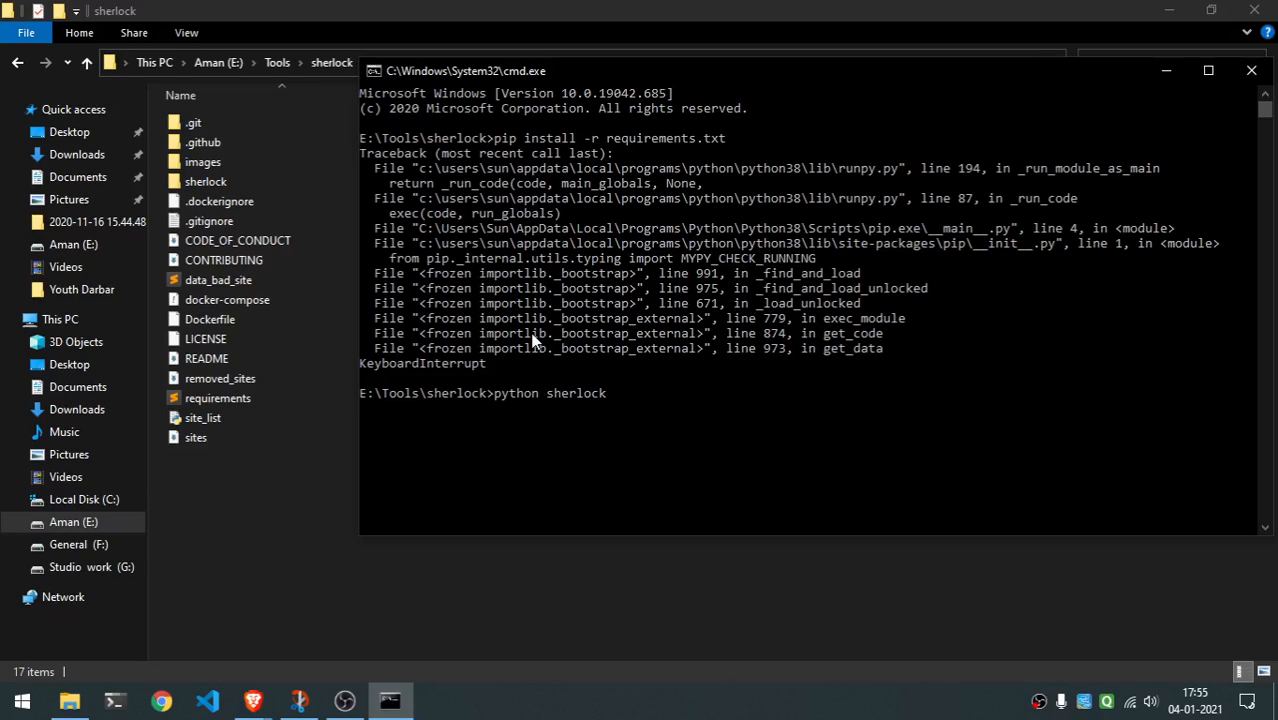
key("Backspace")
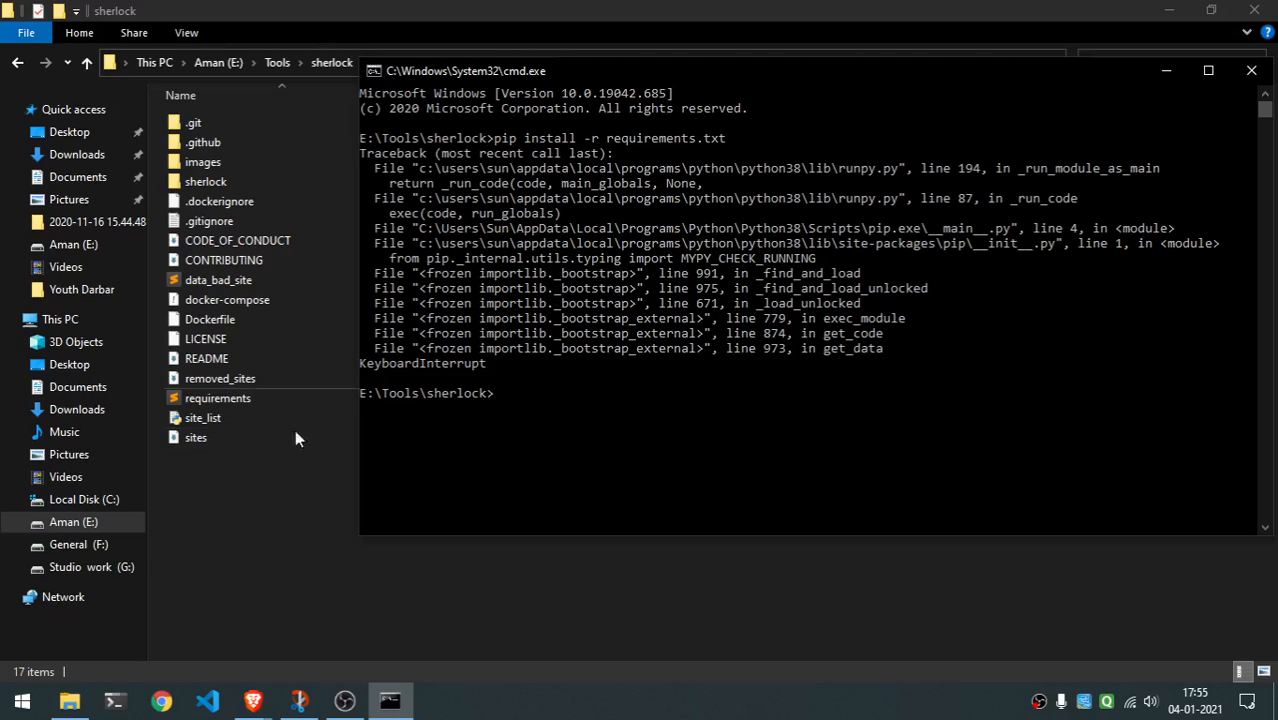
mouse_move(253, 700)
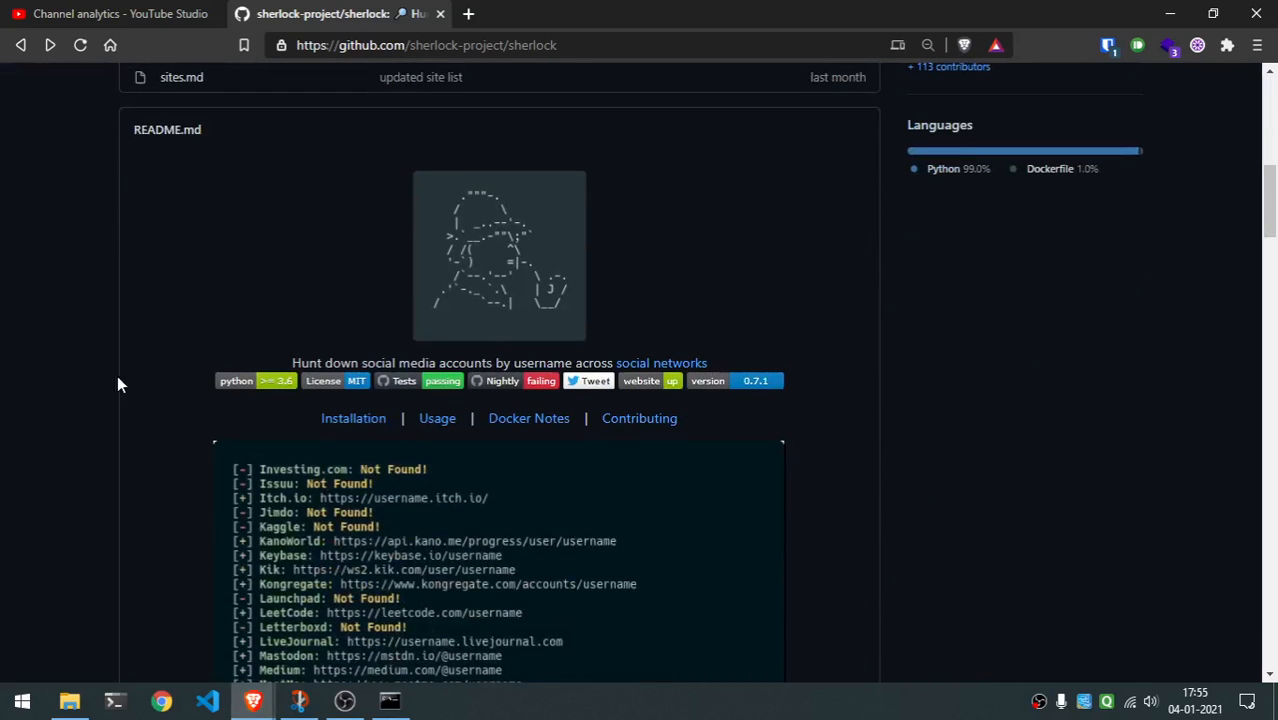
- Launch the repository as the Repl.it project sherlock-1 from the README's 'run on repl.it' badge
scroll("down", 3)
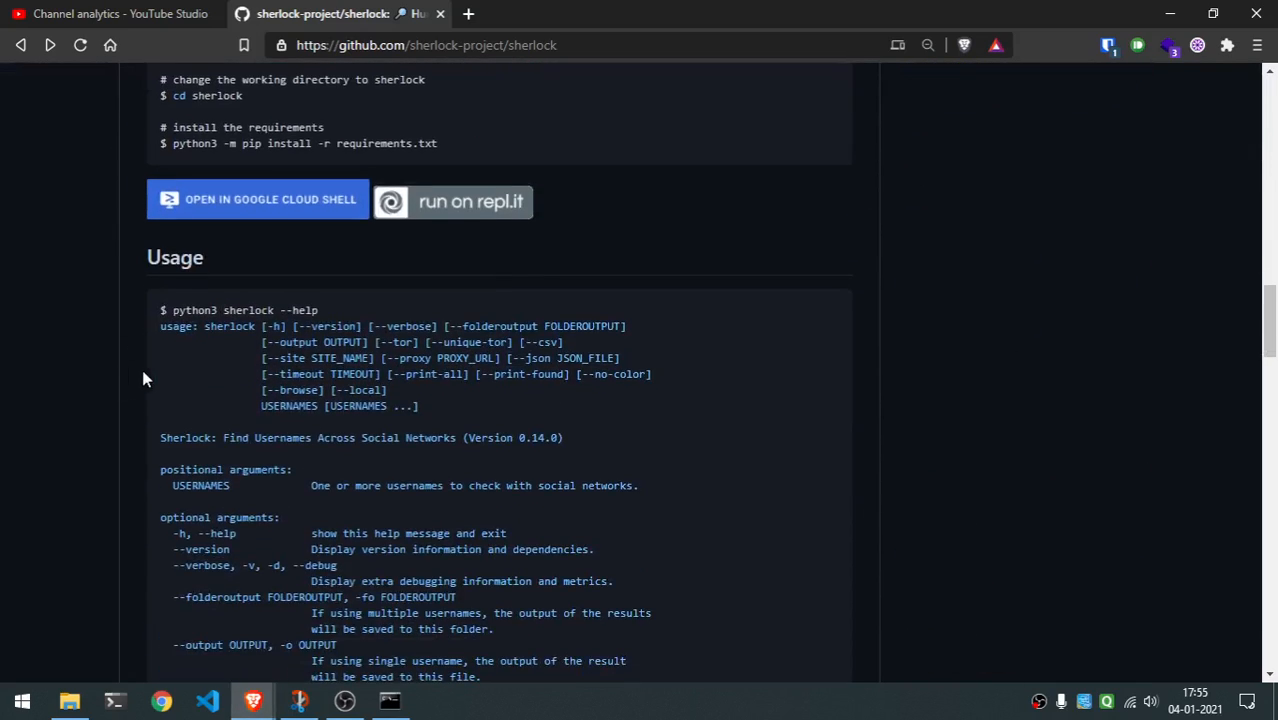
mouse_move(452, 201)
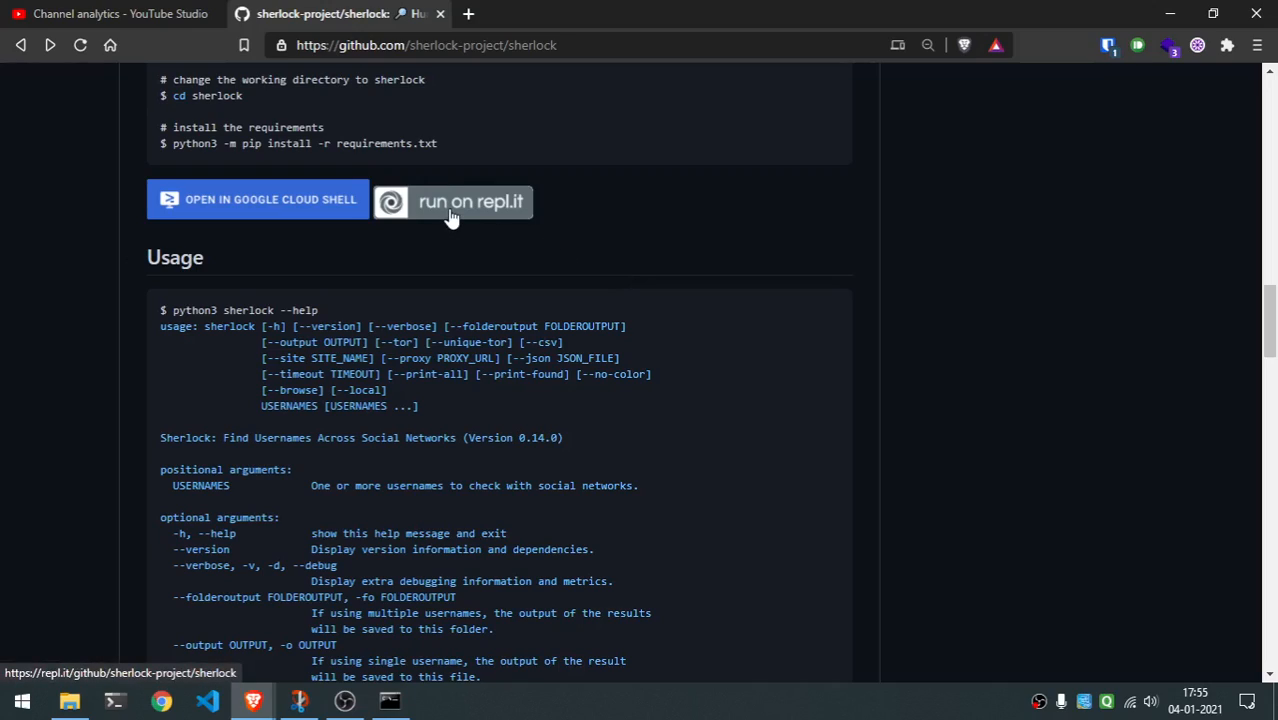
mouse_move(480, 213)
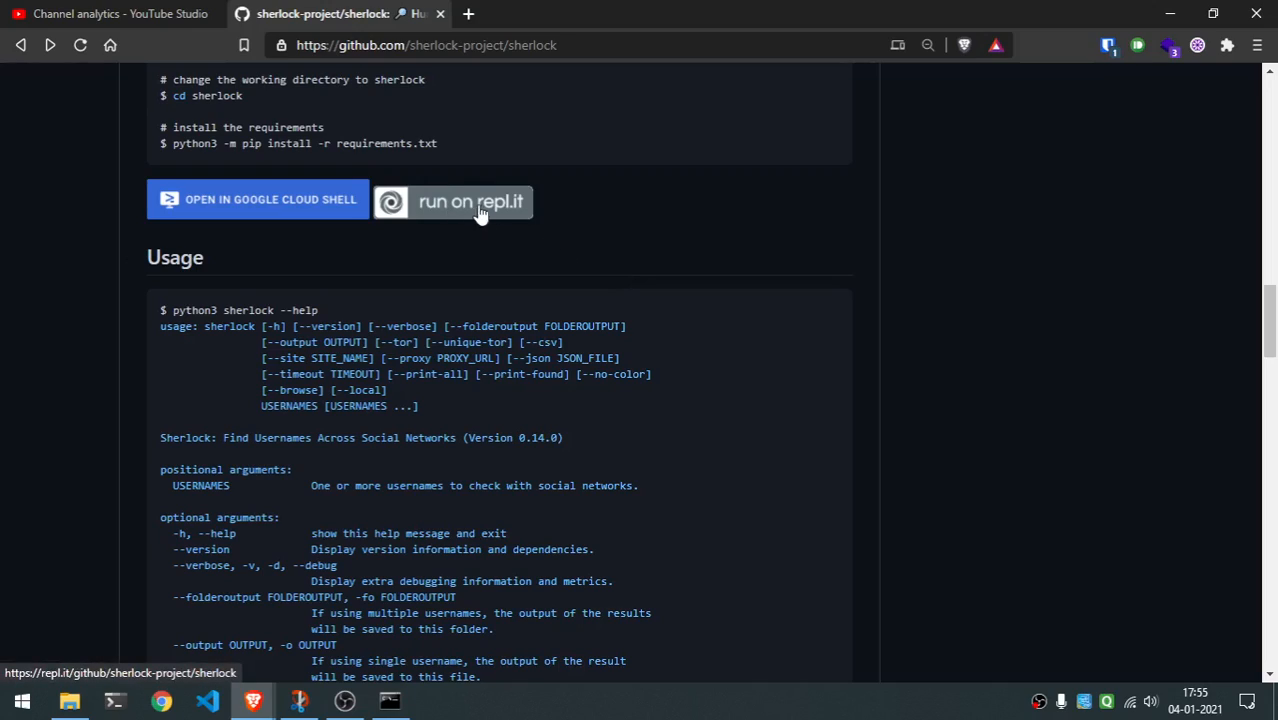
left_click(453, 201)
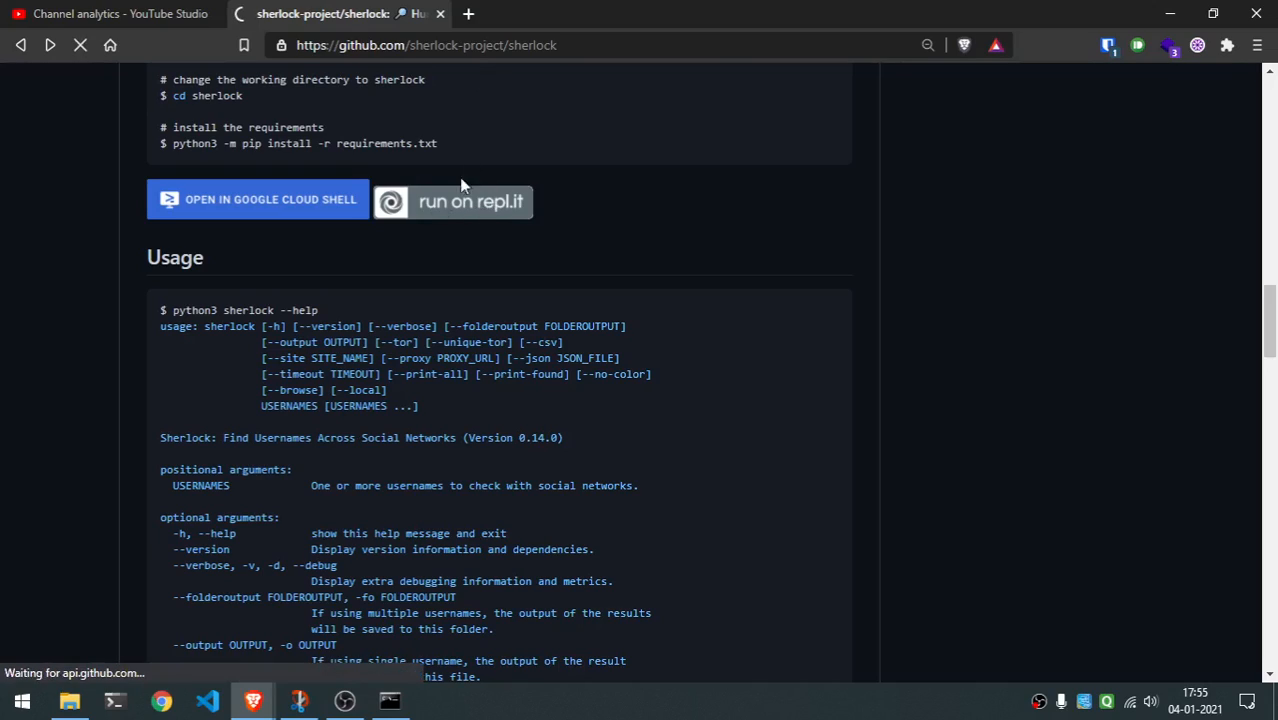
left_click(452, 201)
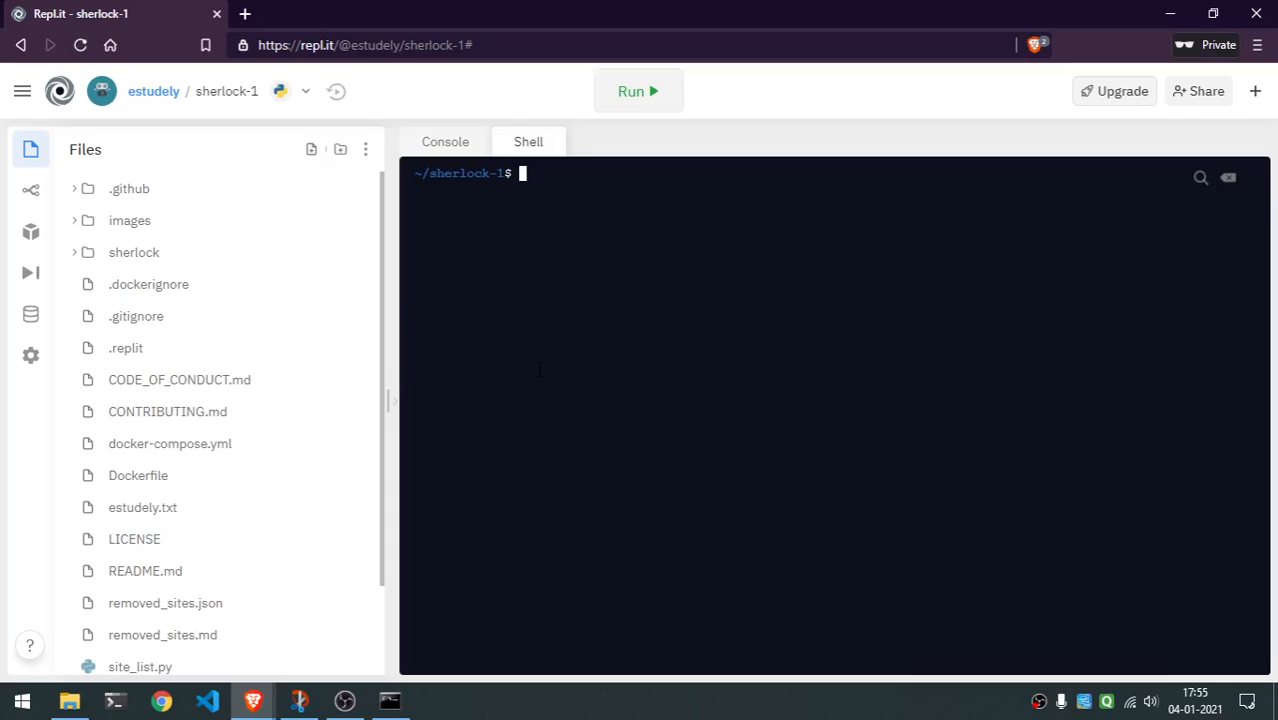
mouse_move(432, 166)
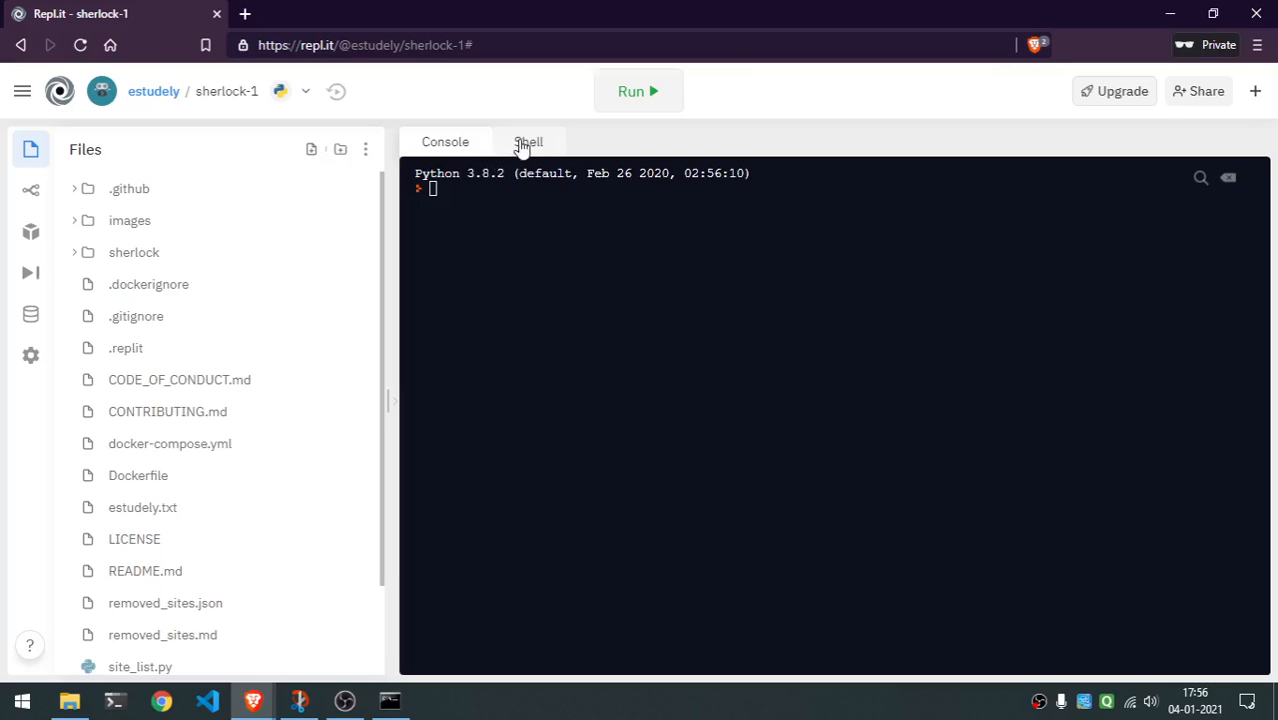
- Enter 'pip3 install -r requirements.txt' in the sherlock-1 Repl.it Shell
left_click(528, 141)
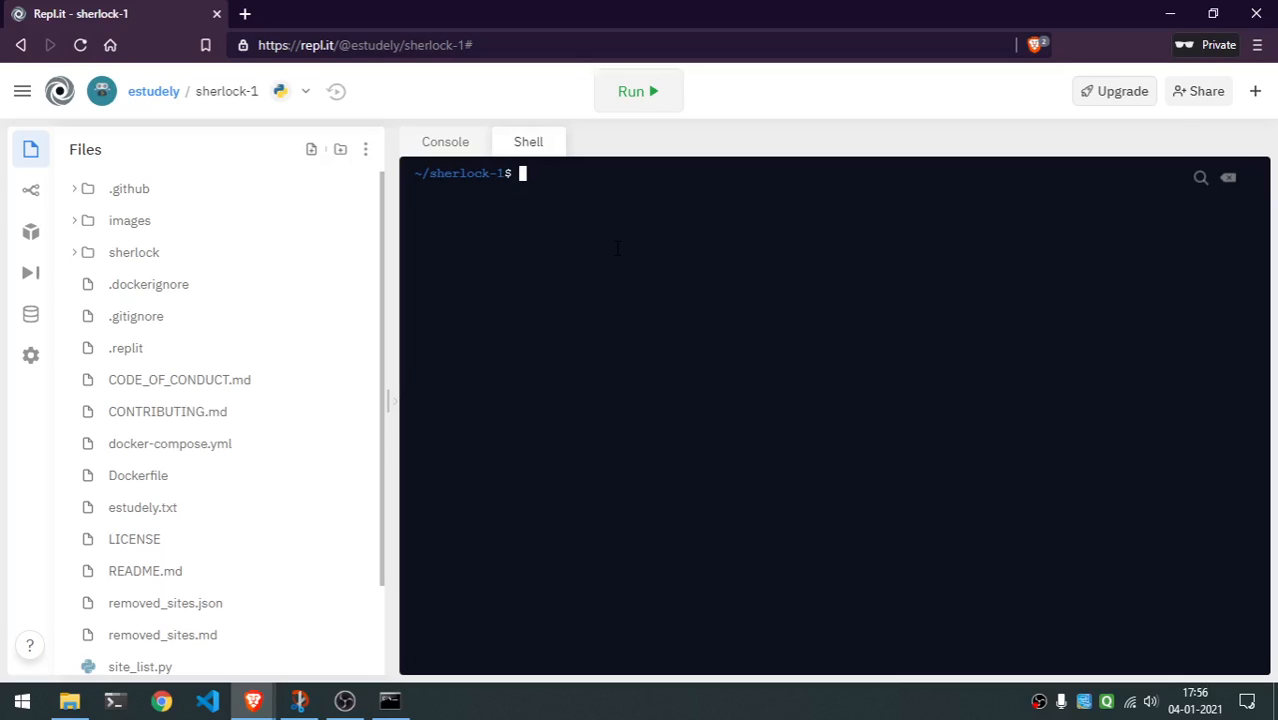
type("pip3")
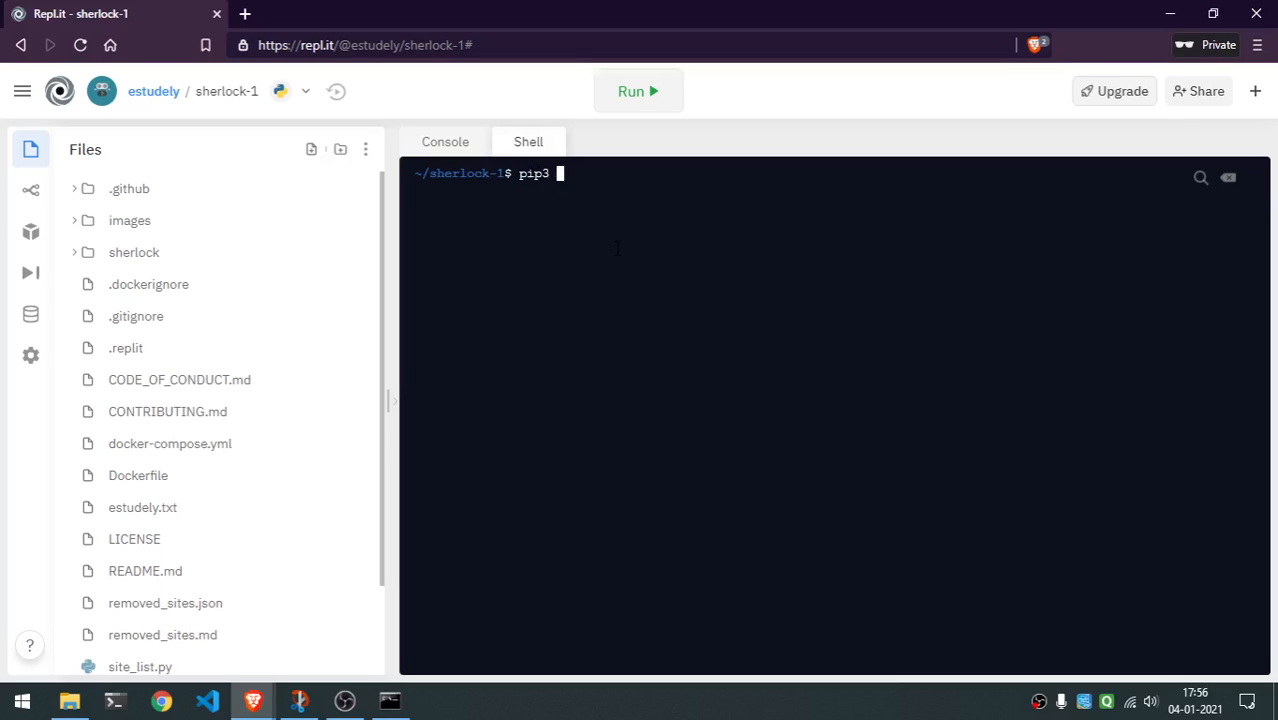
type("install")
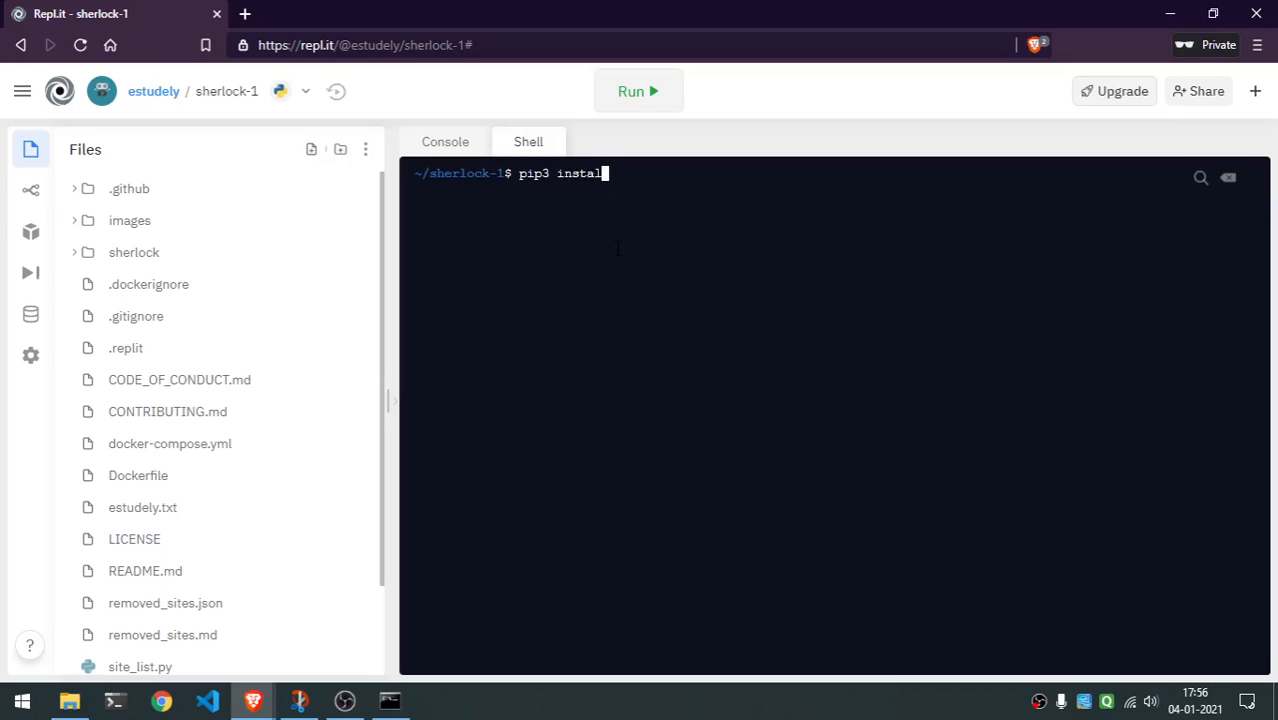
type("-r")
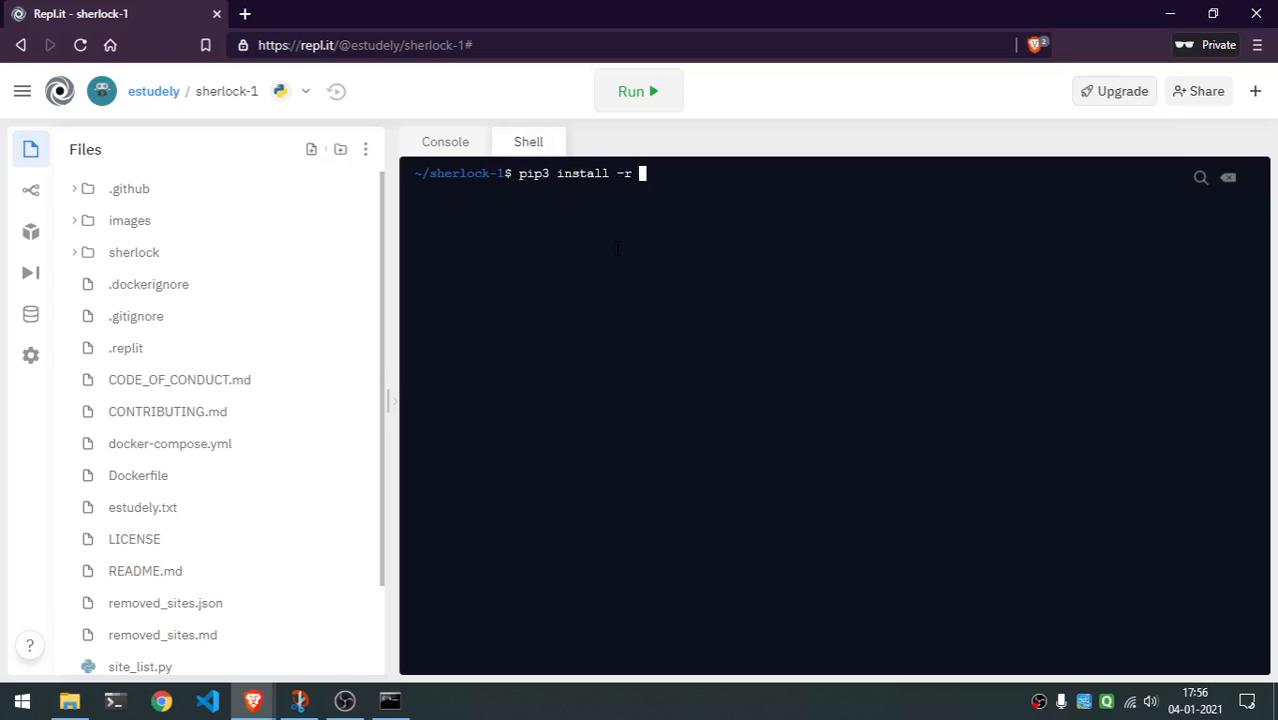
type("requirements.txt")
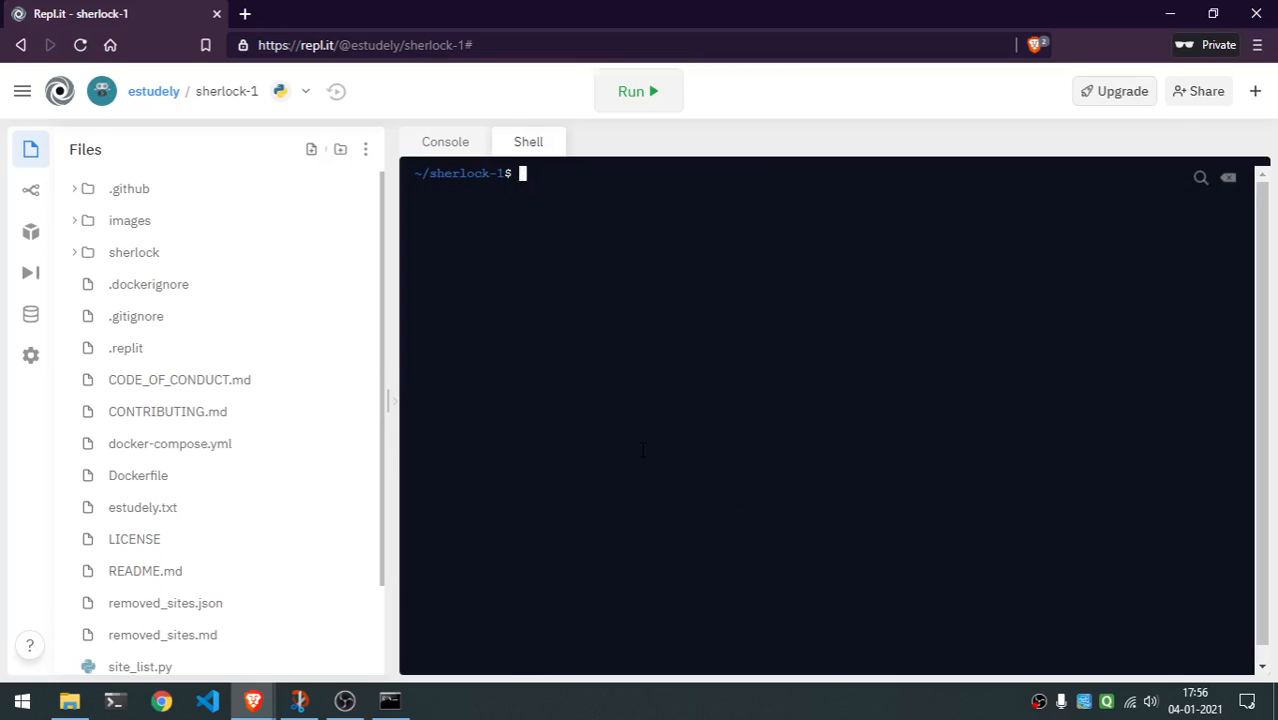
type("python")
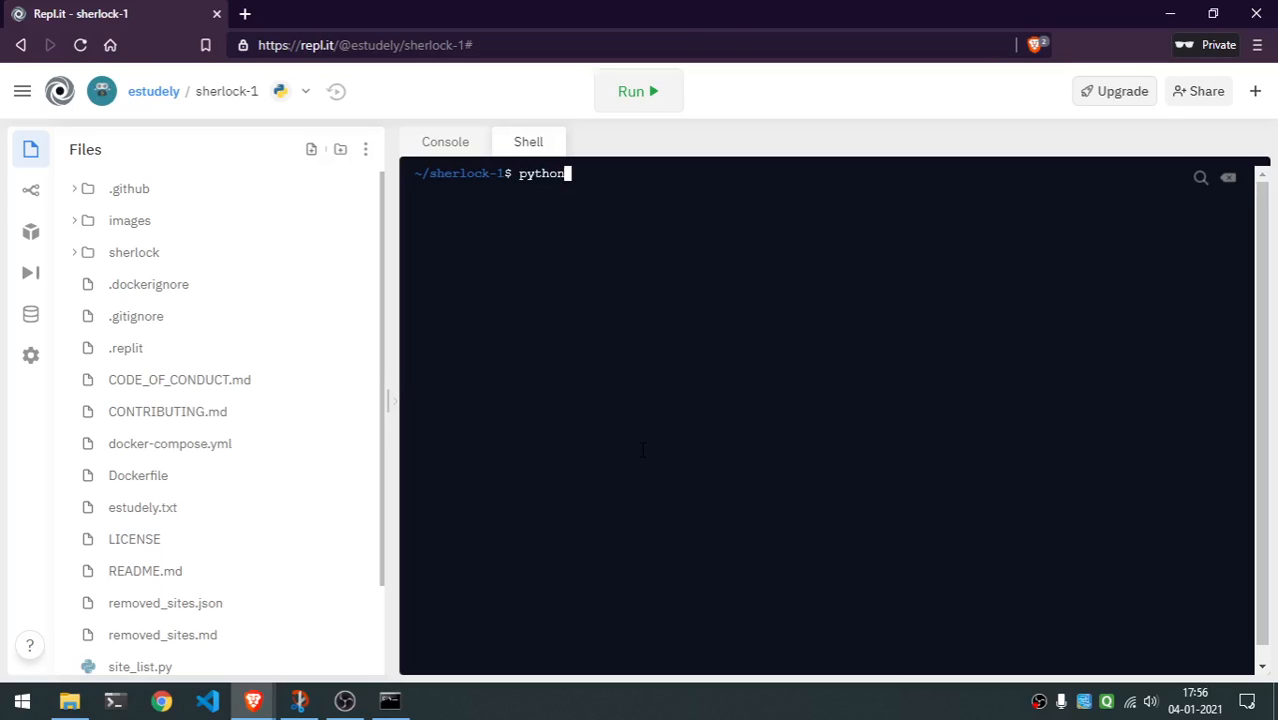
type("sherlock/")
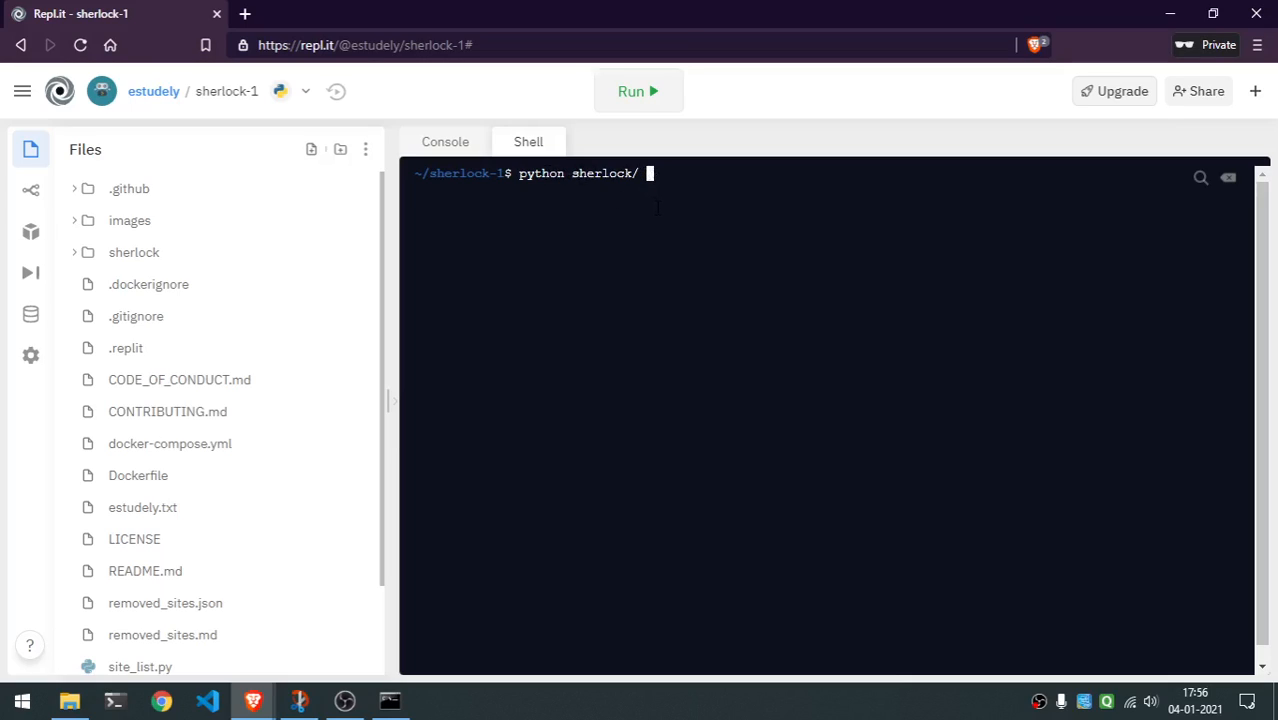
type("estudely")
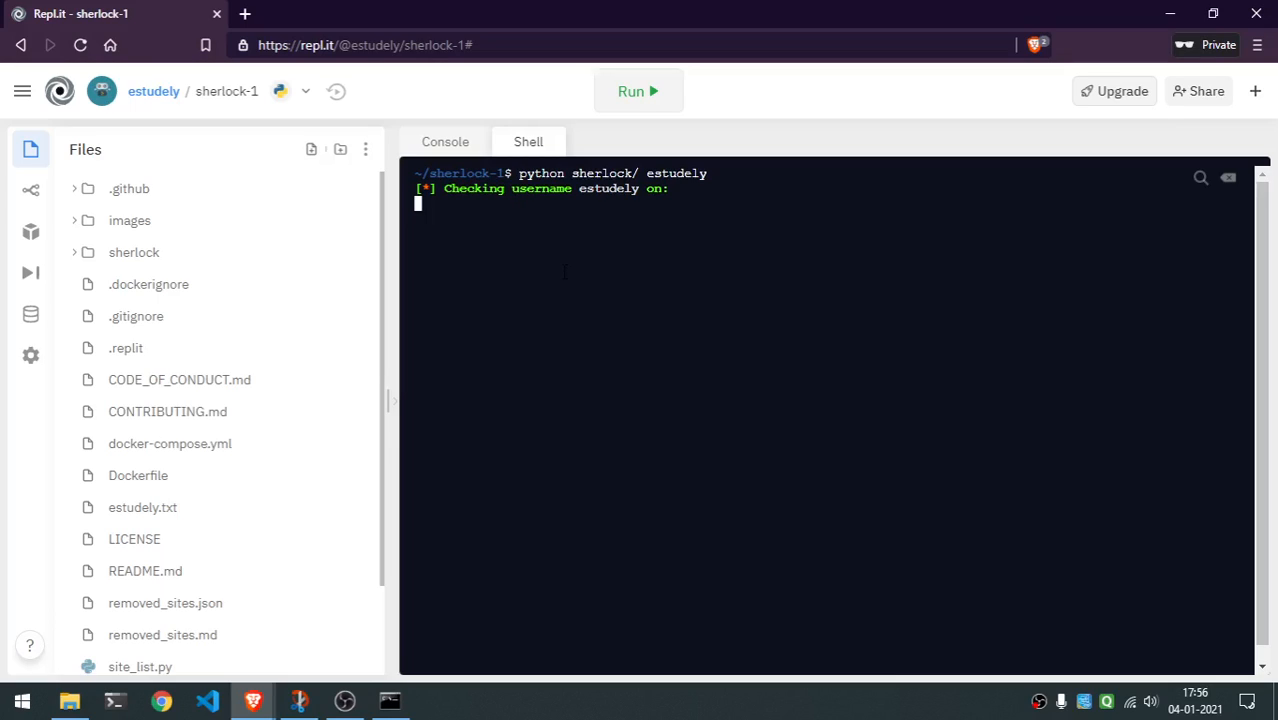
mouse_move(586, 309)
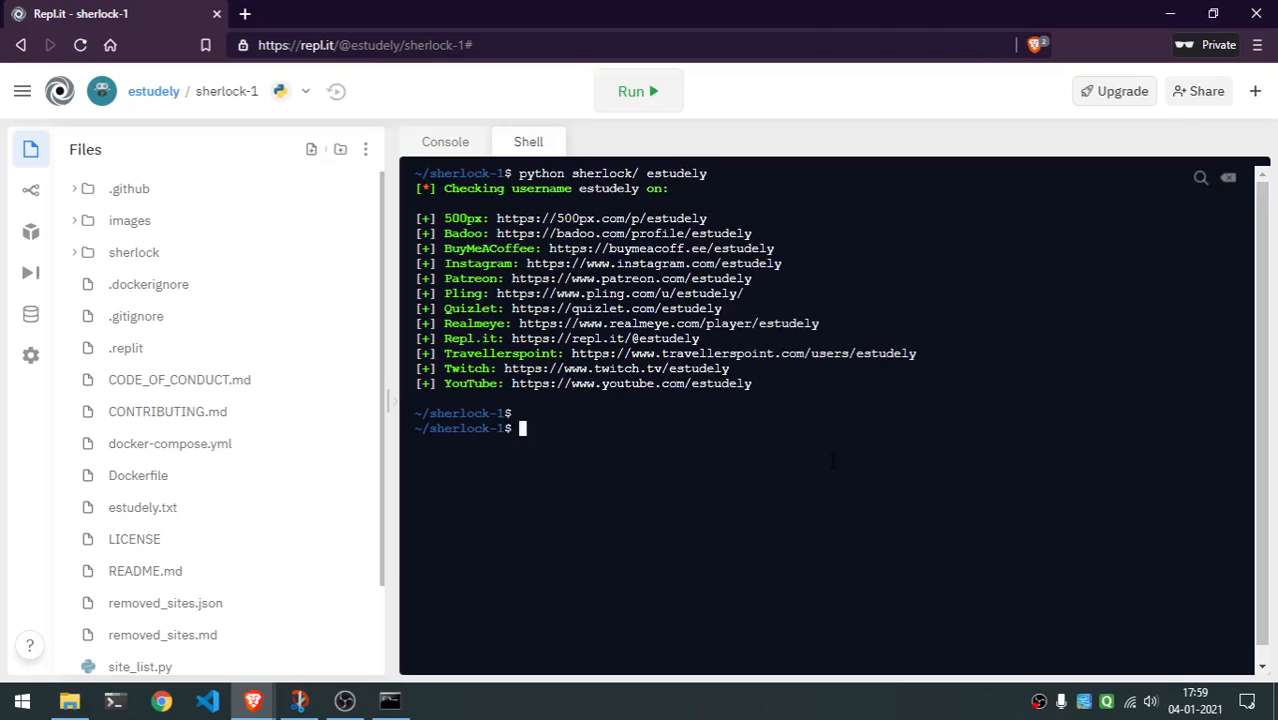
type("python sherlock/ estud")
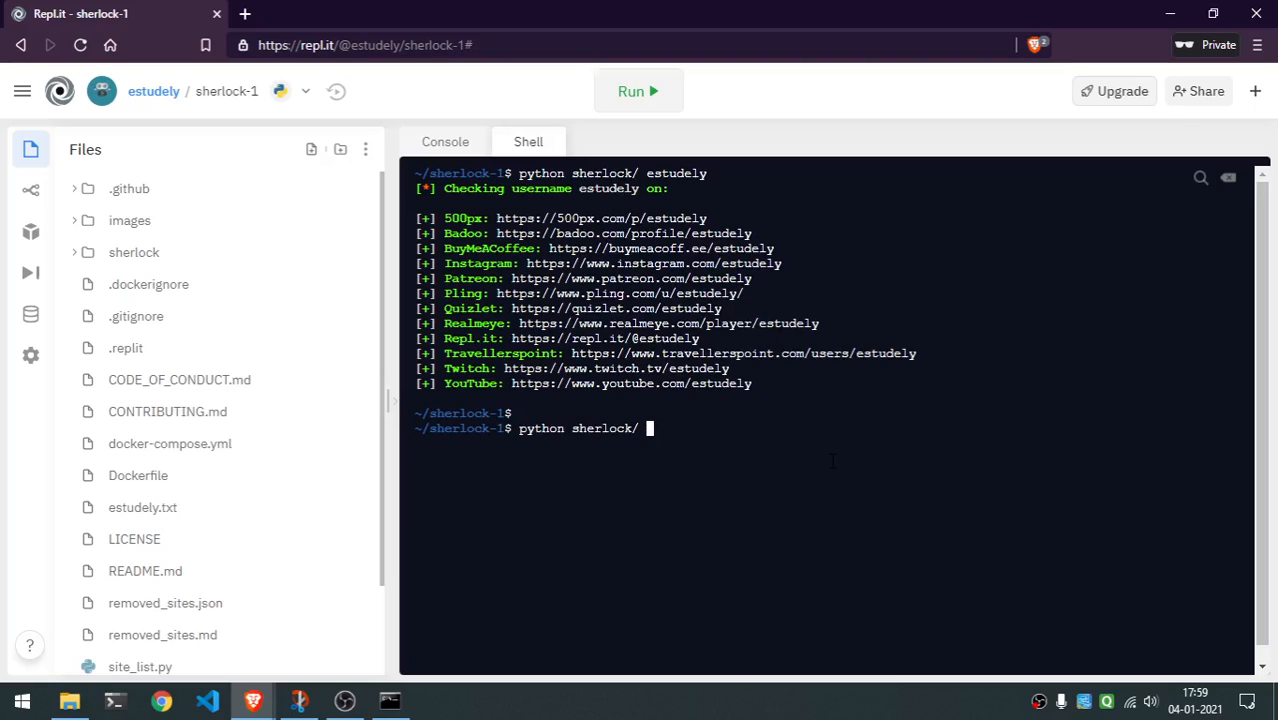
type("amanverasi")
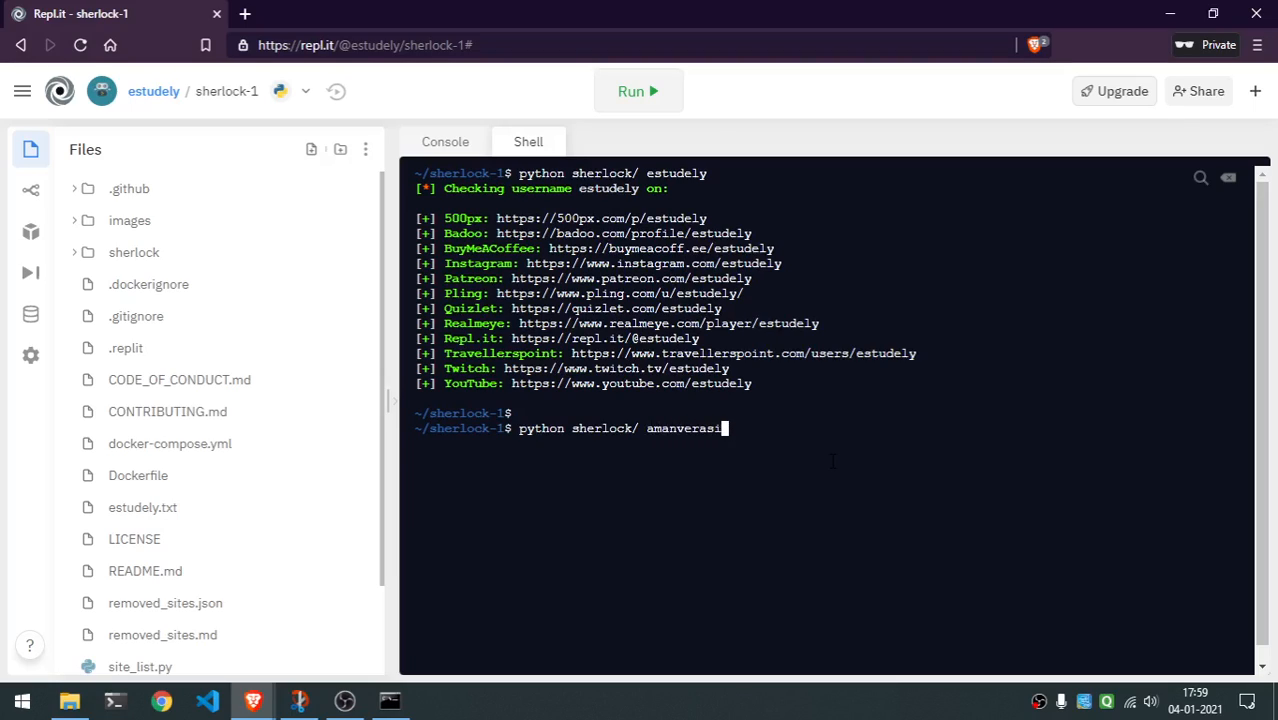
key("BackSpace")
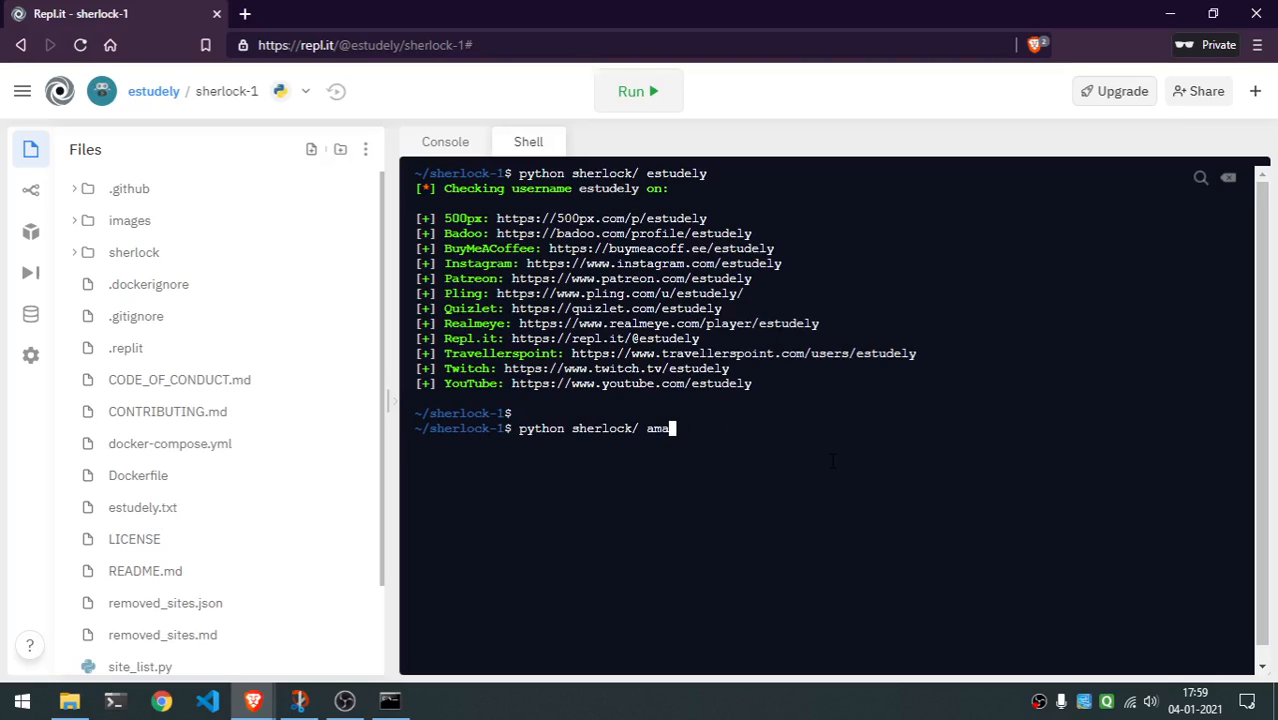
key("Backspace")
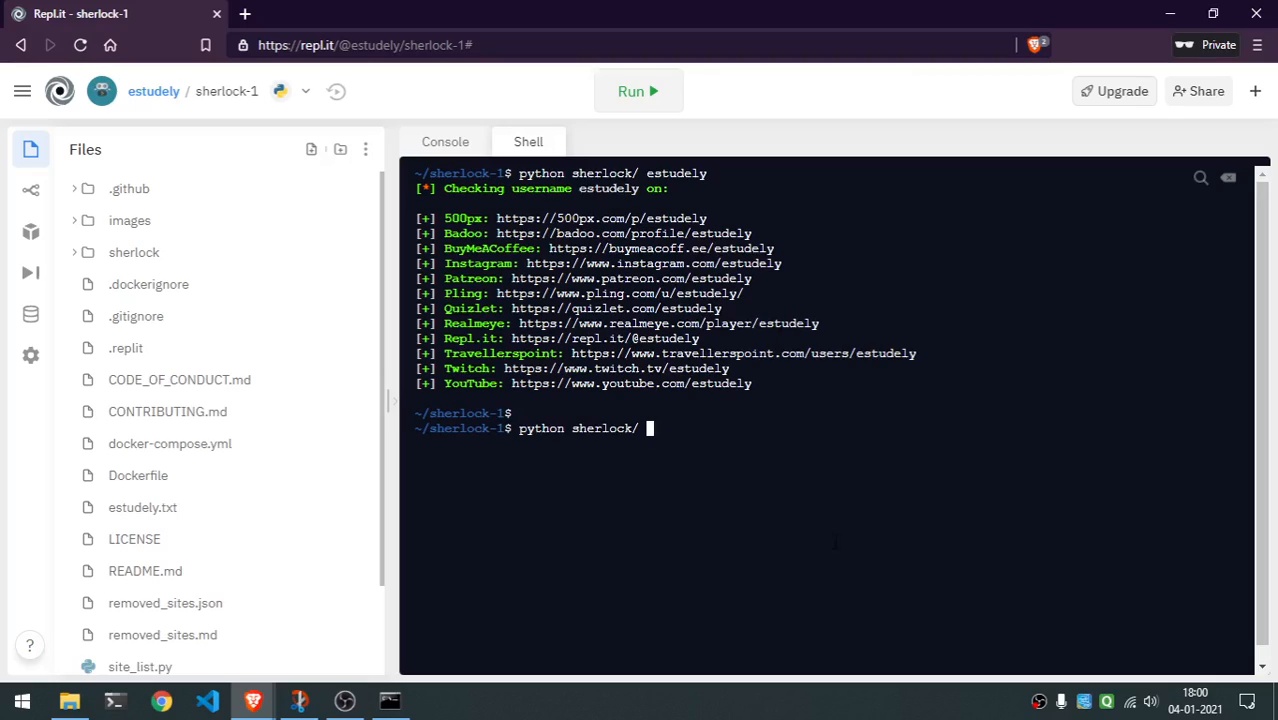
mouse_move(742, 118)
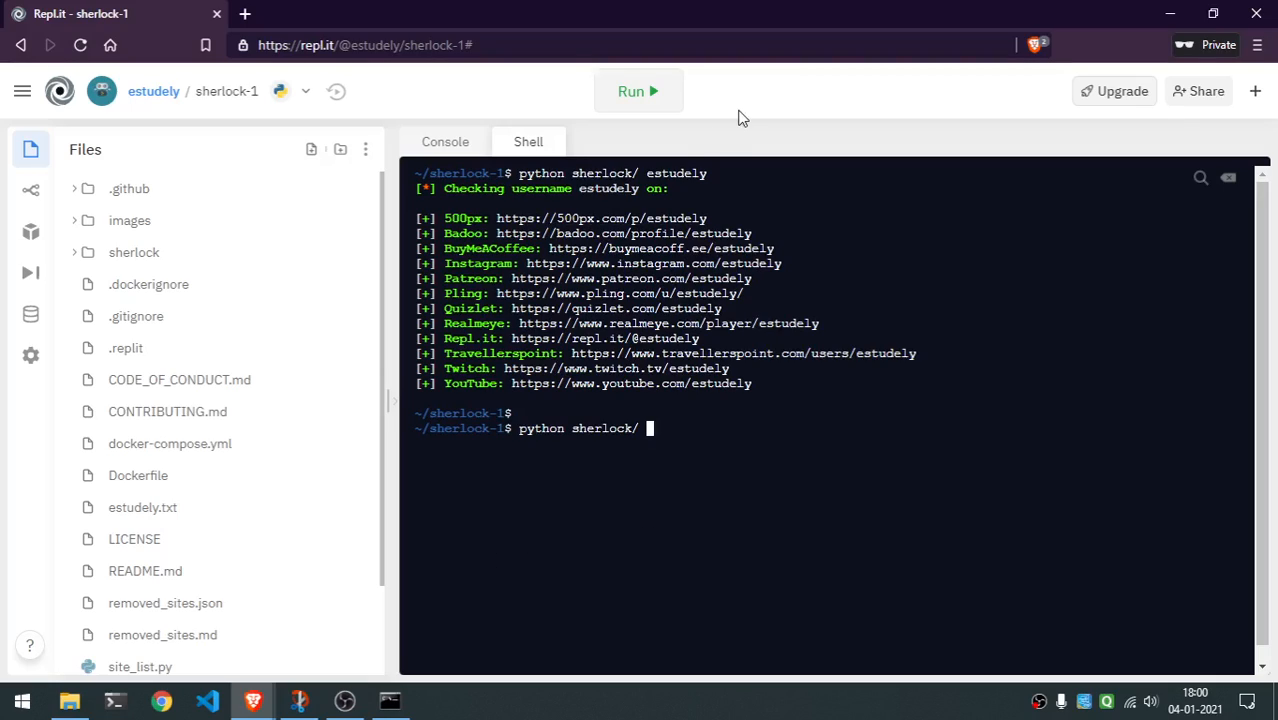